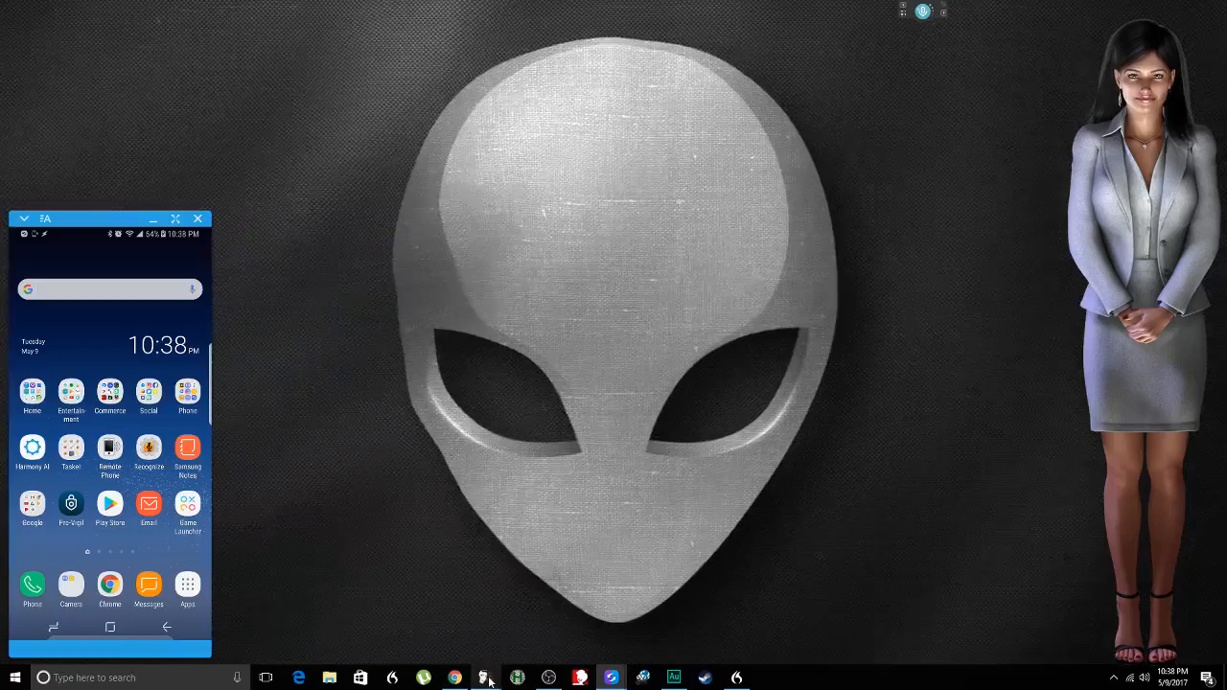
- Open Denise's NextOS chat window from the taskbar icon
left_click(491, 676)
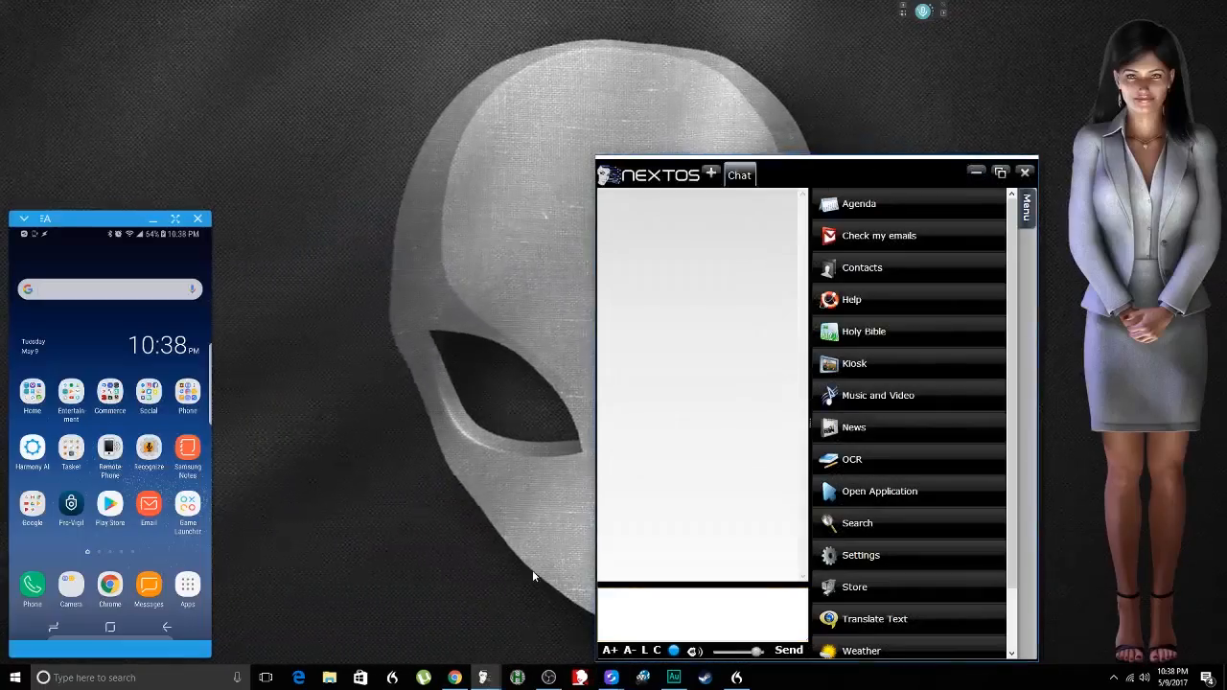
mouse_move(571, 545)
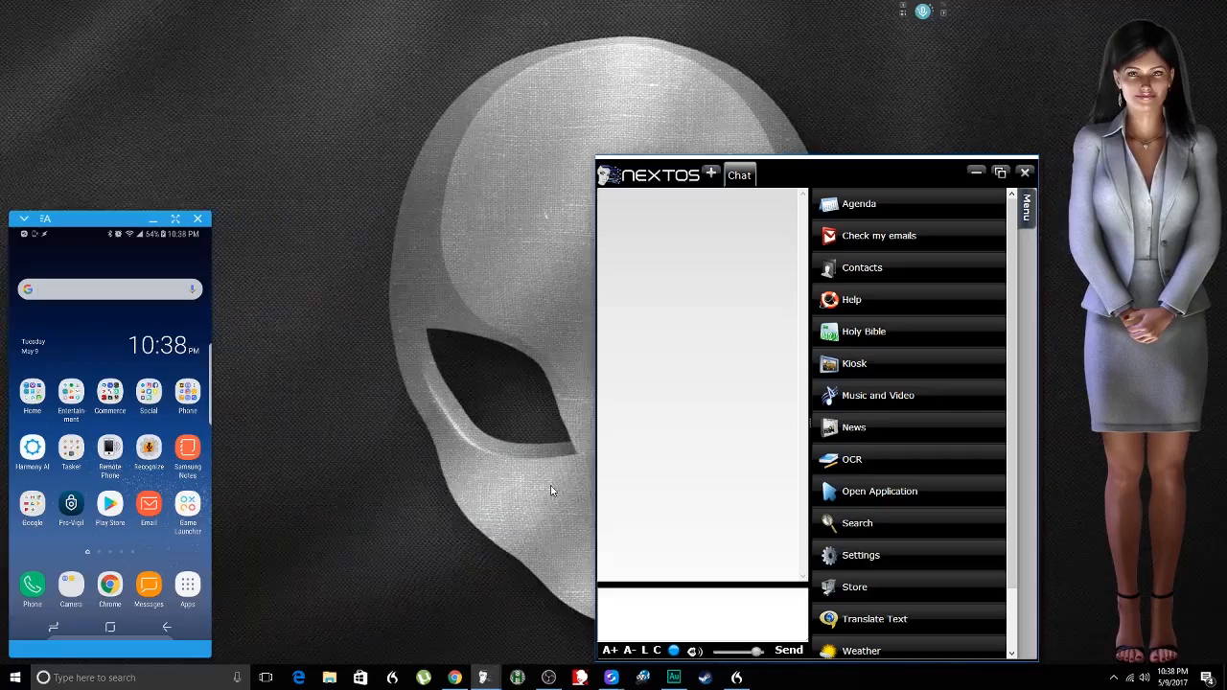
mouse_move(689, 496)
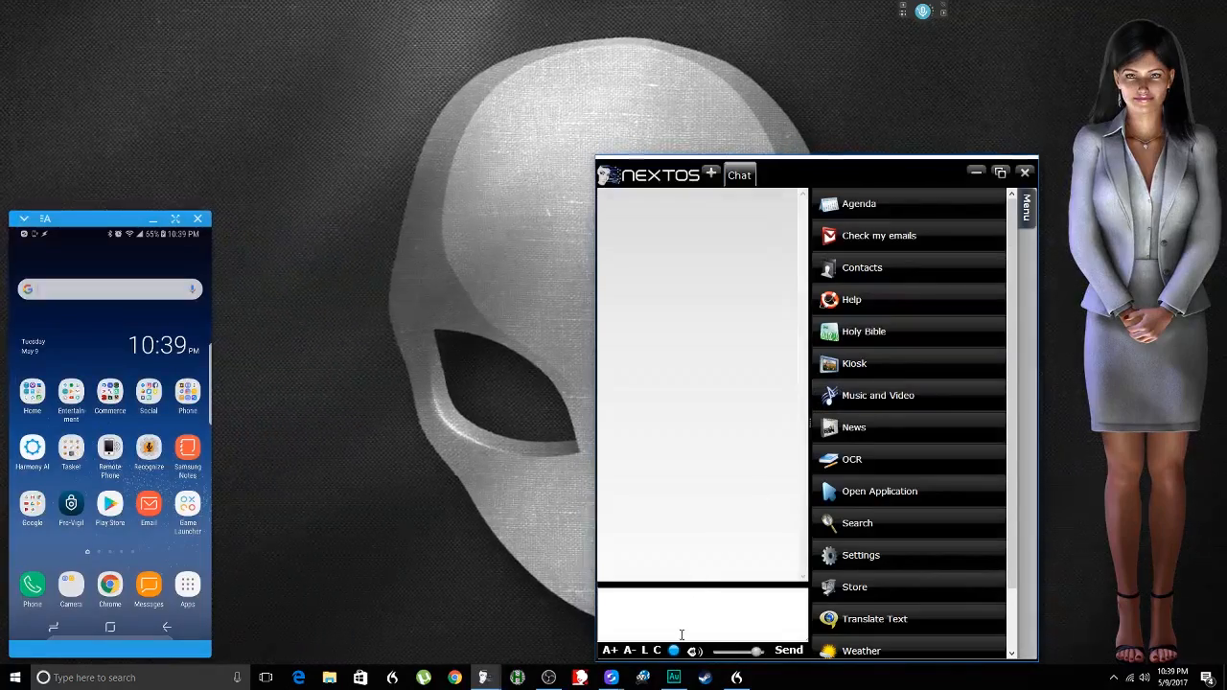
mouse_move(692, 650)
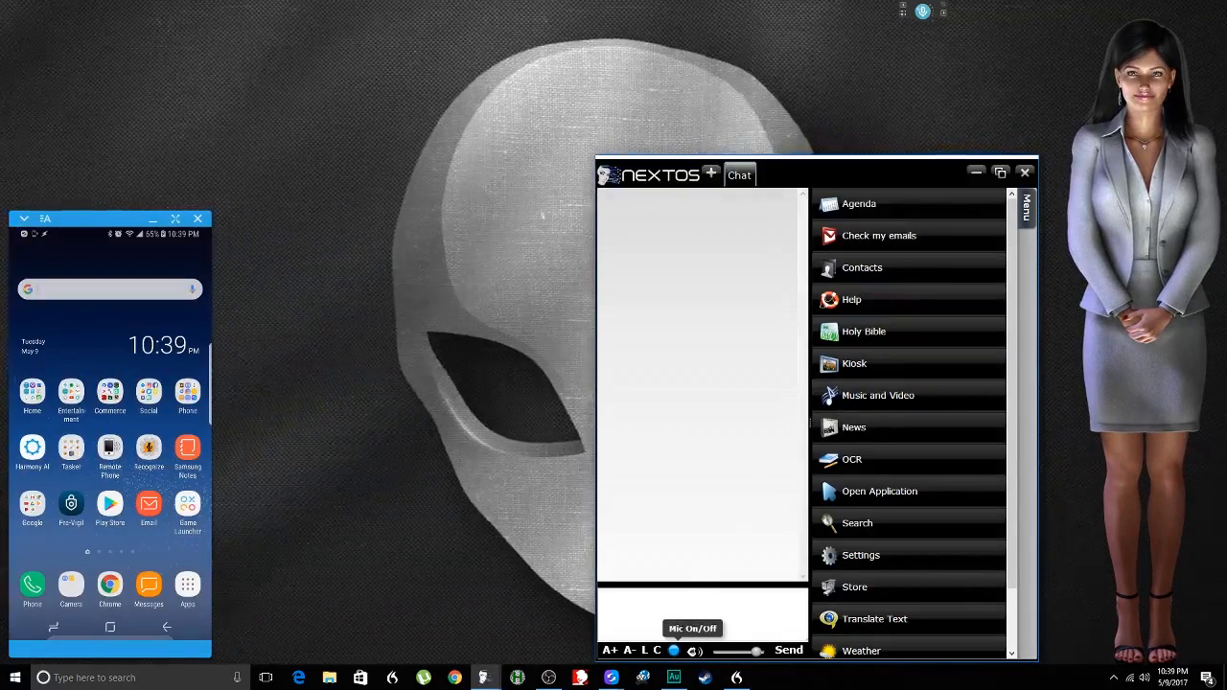
- Shut Denise down with the spoken 'Close system' command and confirm Yes
left_click(673, 650)
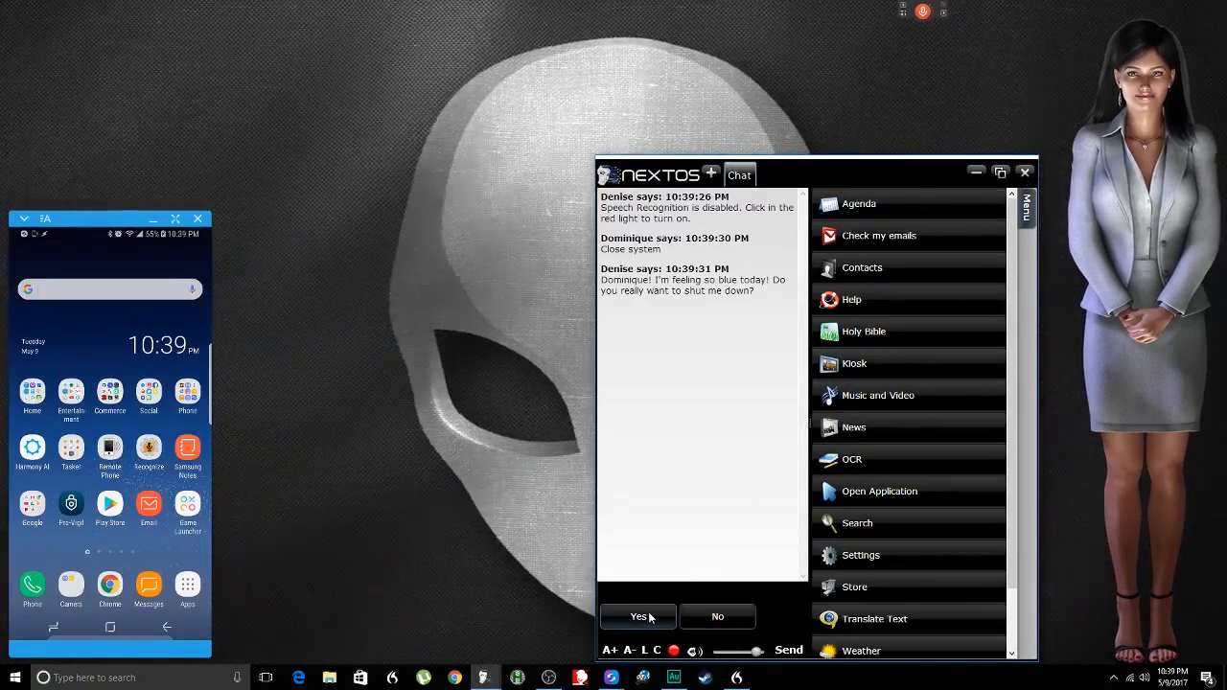
left_click(637, 616)
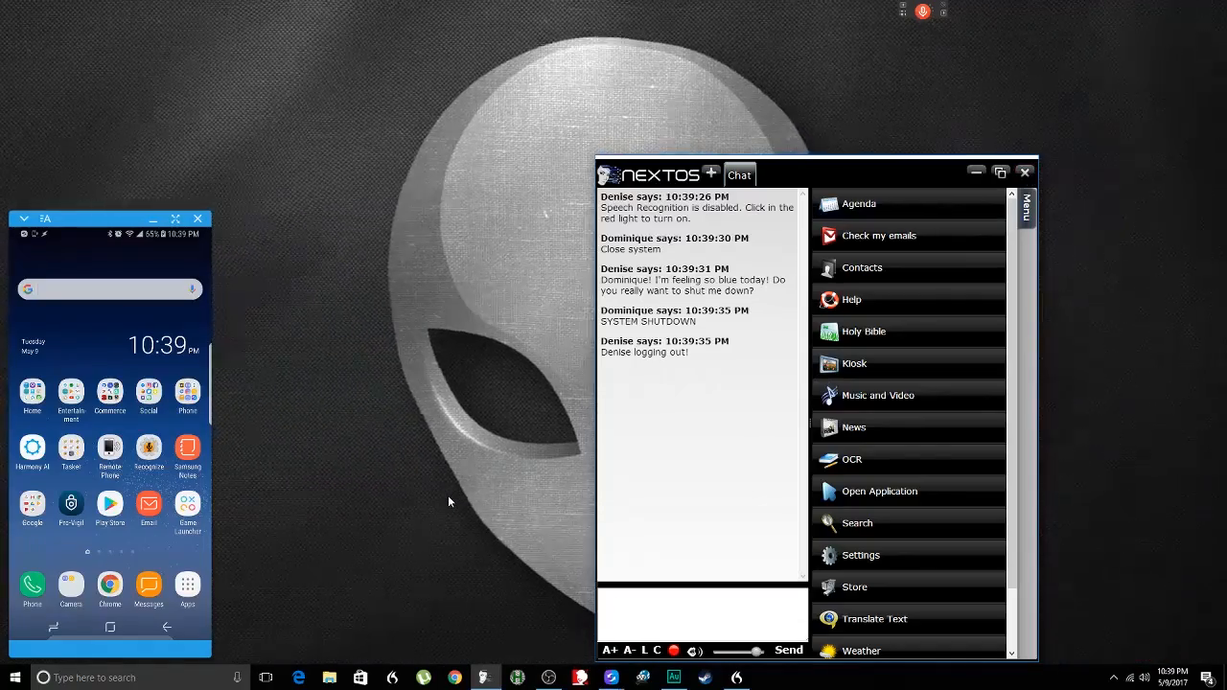
left_click(1024, 173)
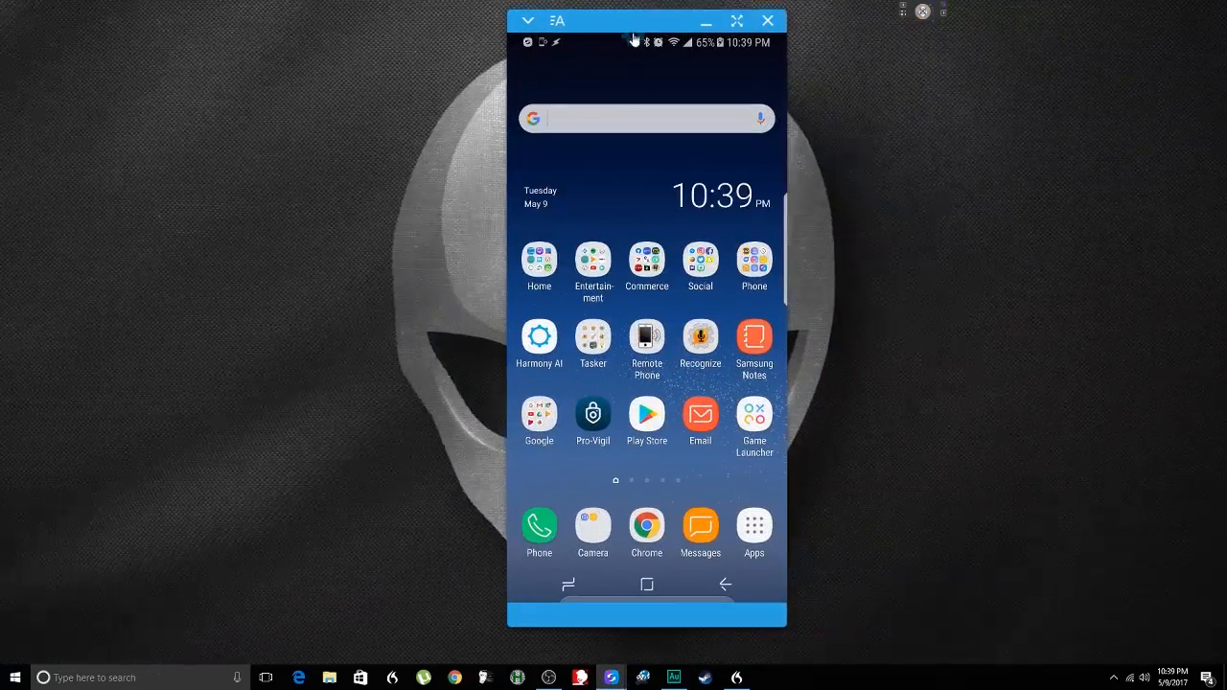
- Drag the Samsung Flow phone mirror window toward the screen centre
left_click_drag(646, 20, 588, 24)
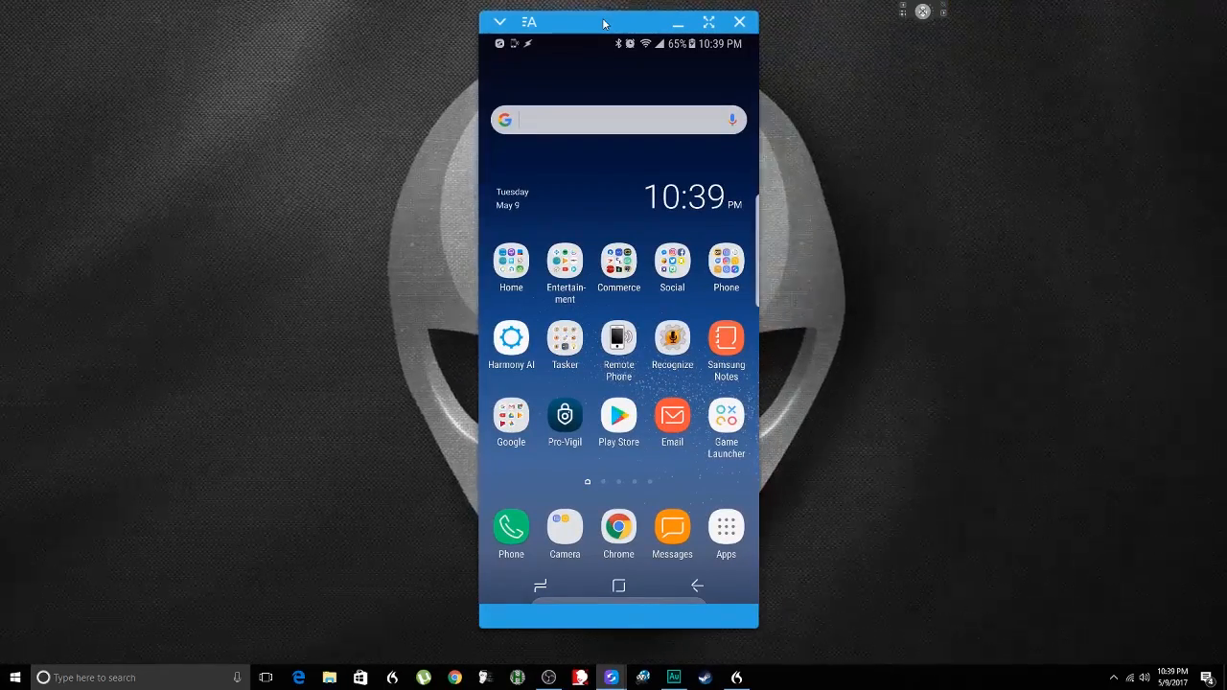
mouse_move(532, 335)
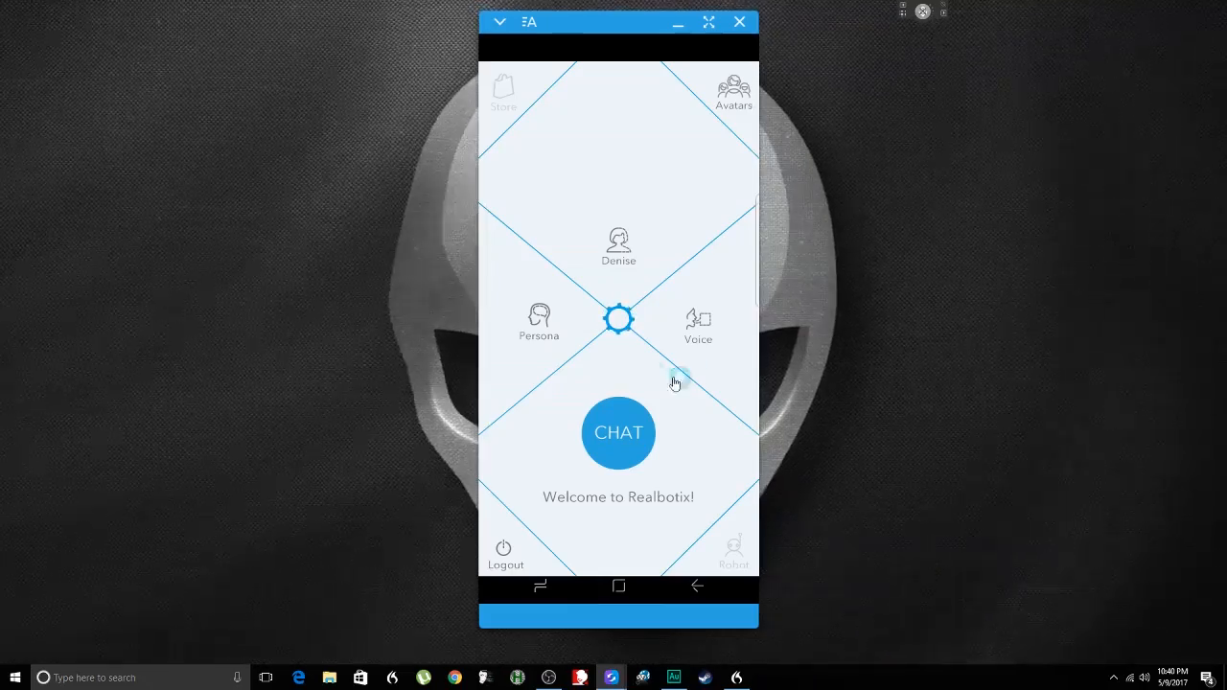
mouse_move(688, 319)
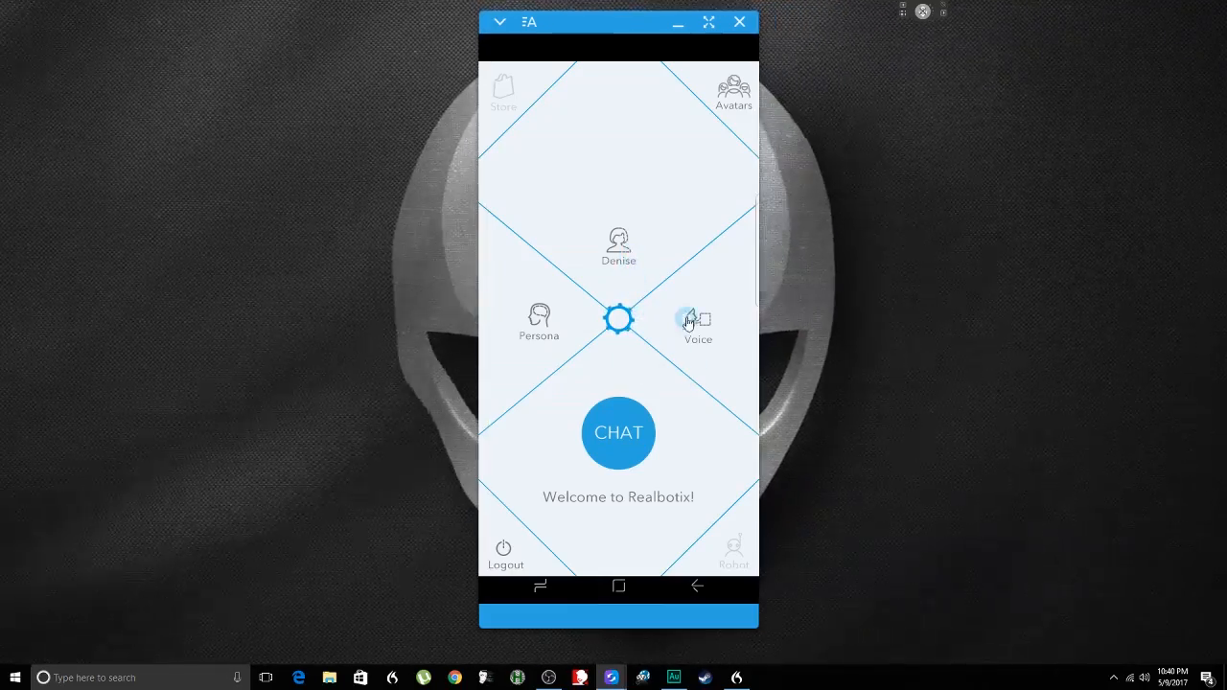
- Open the voice settings and preview the phone's Native voice option
left_click(693, 321)
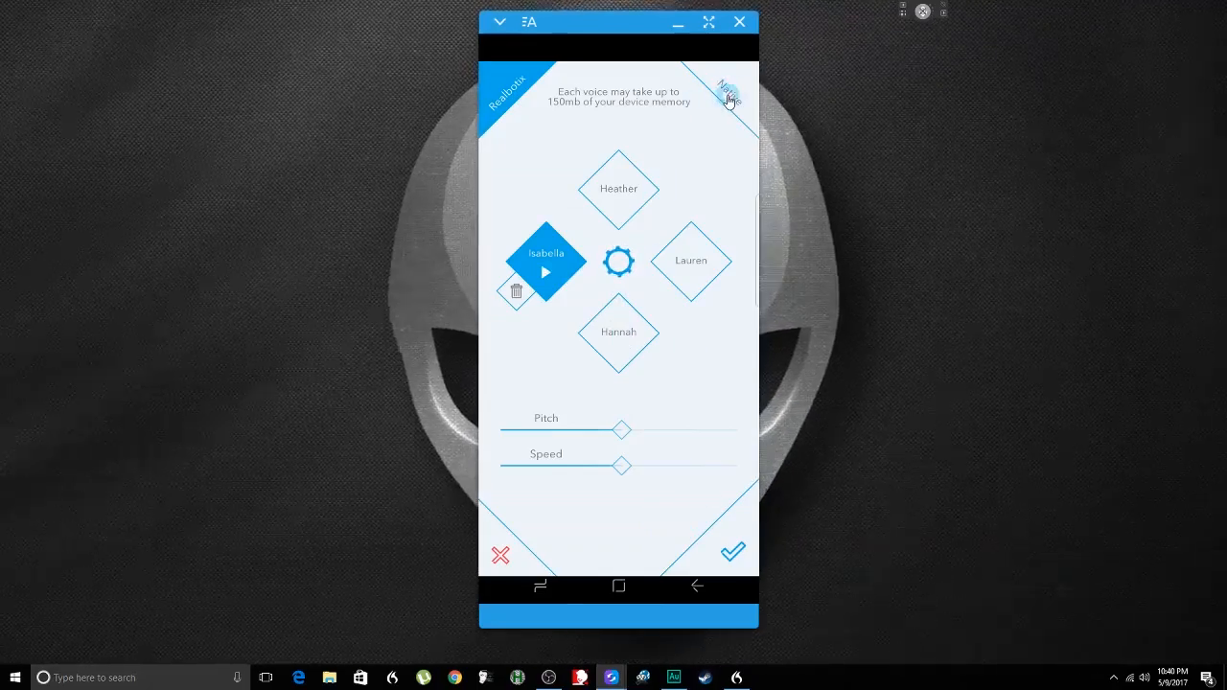
left_click(732, 93)
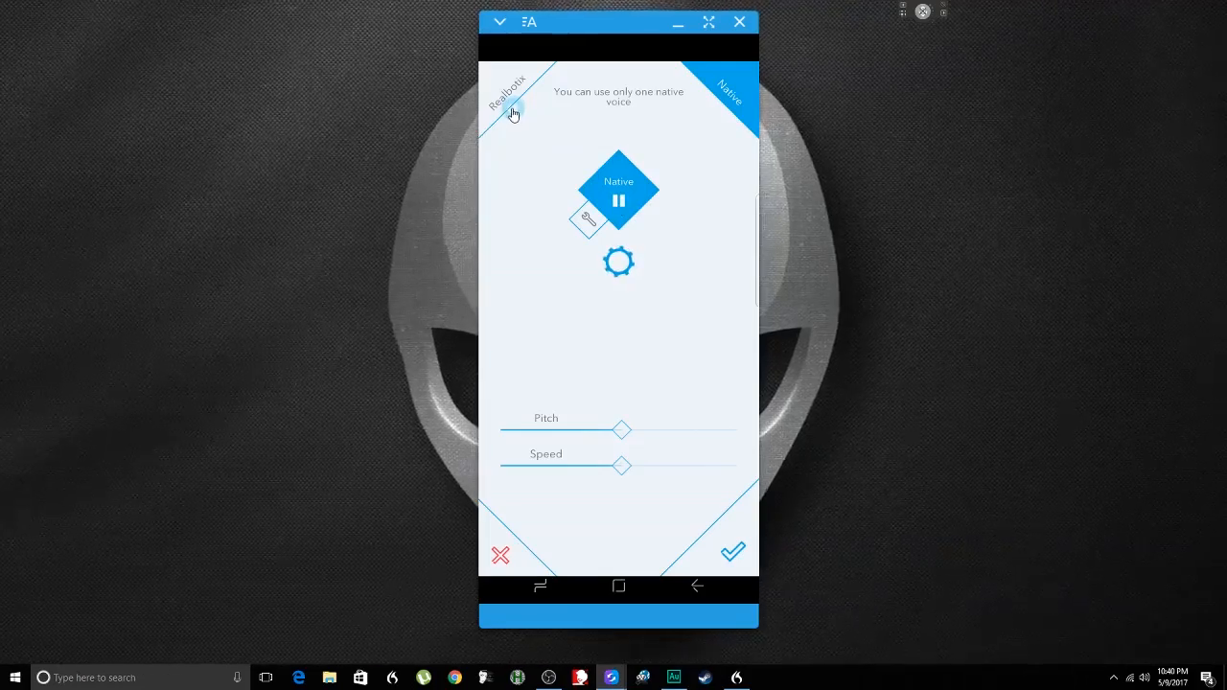
left_click(618, 199)
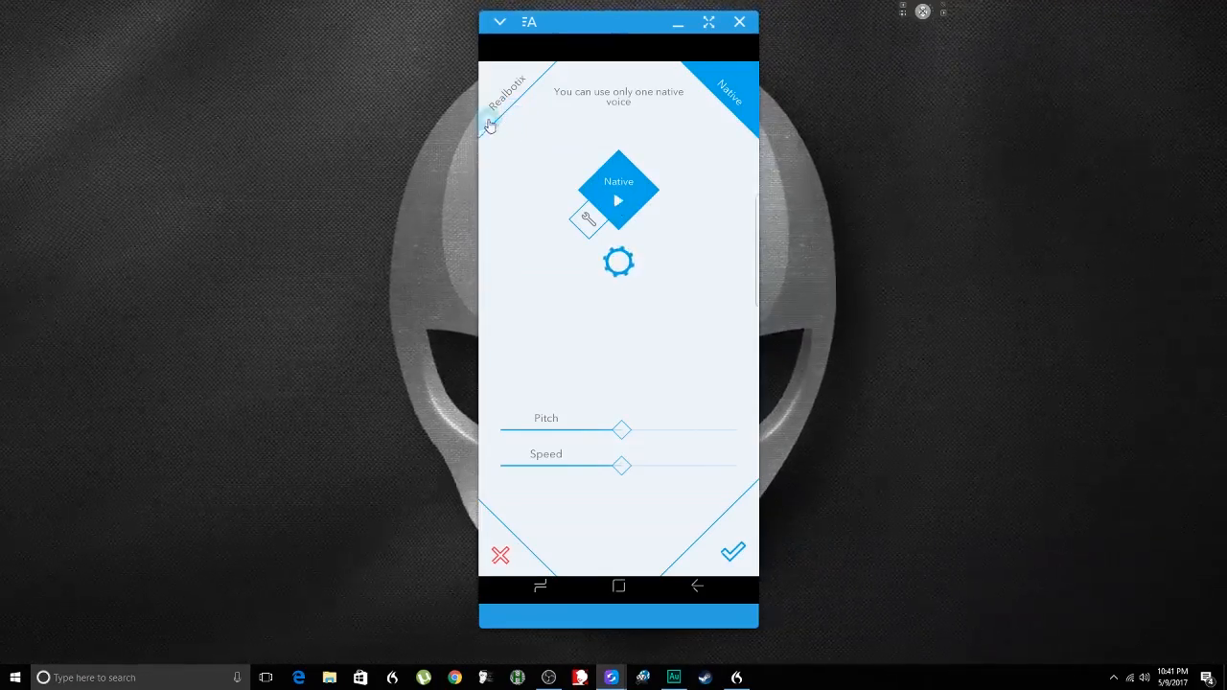
- Choose the Realbotix Isabella voice and confirm it
left_click(508, 101)
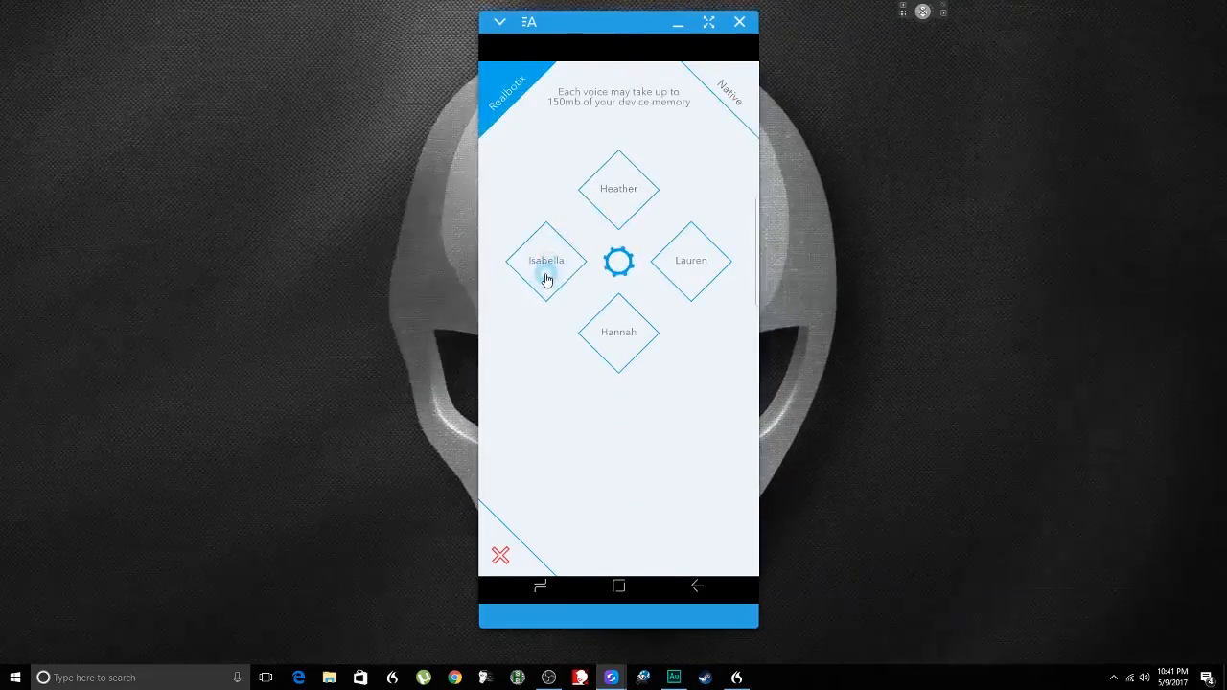
left_click(546, 259)
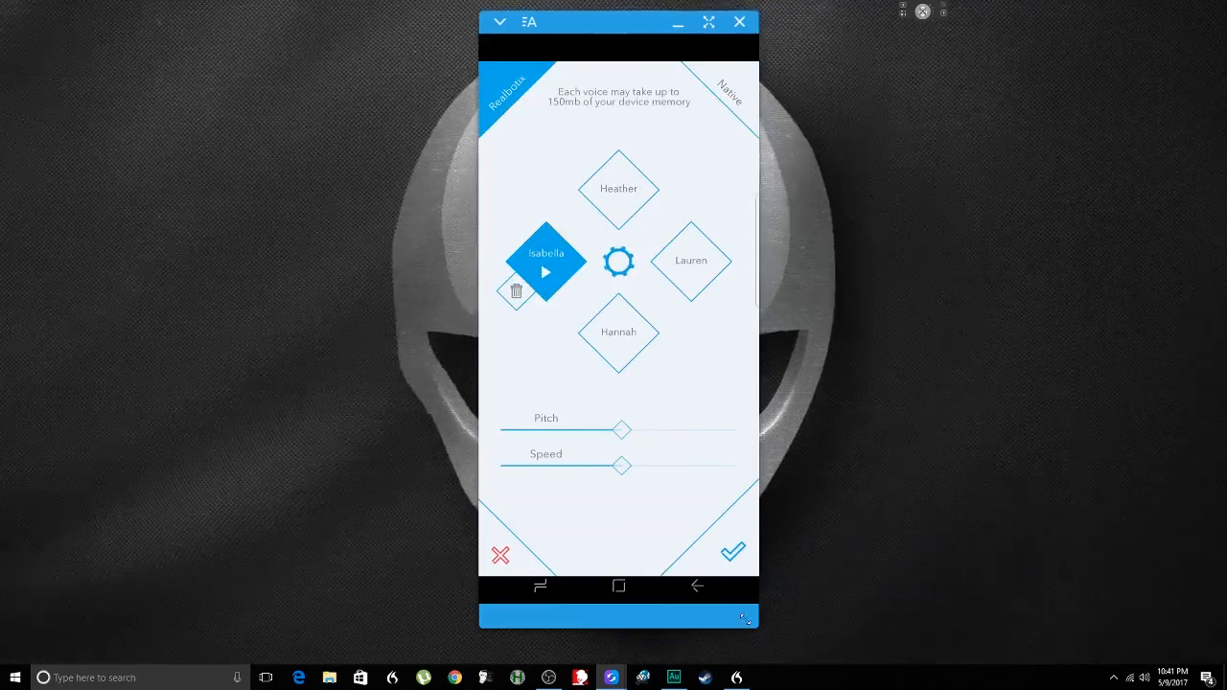
left_click(733, 551)
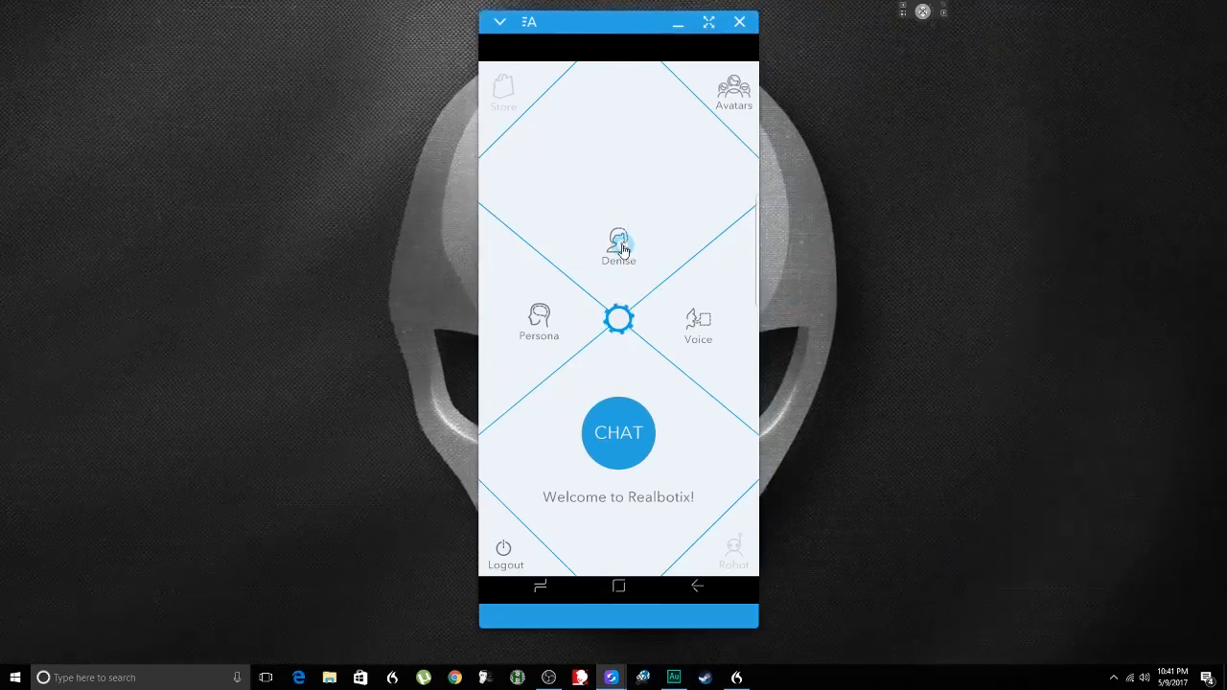
- Reveal Denise's Hair/Body/Face/Closet options, then open the Avatars collection
left_click(619, 245)
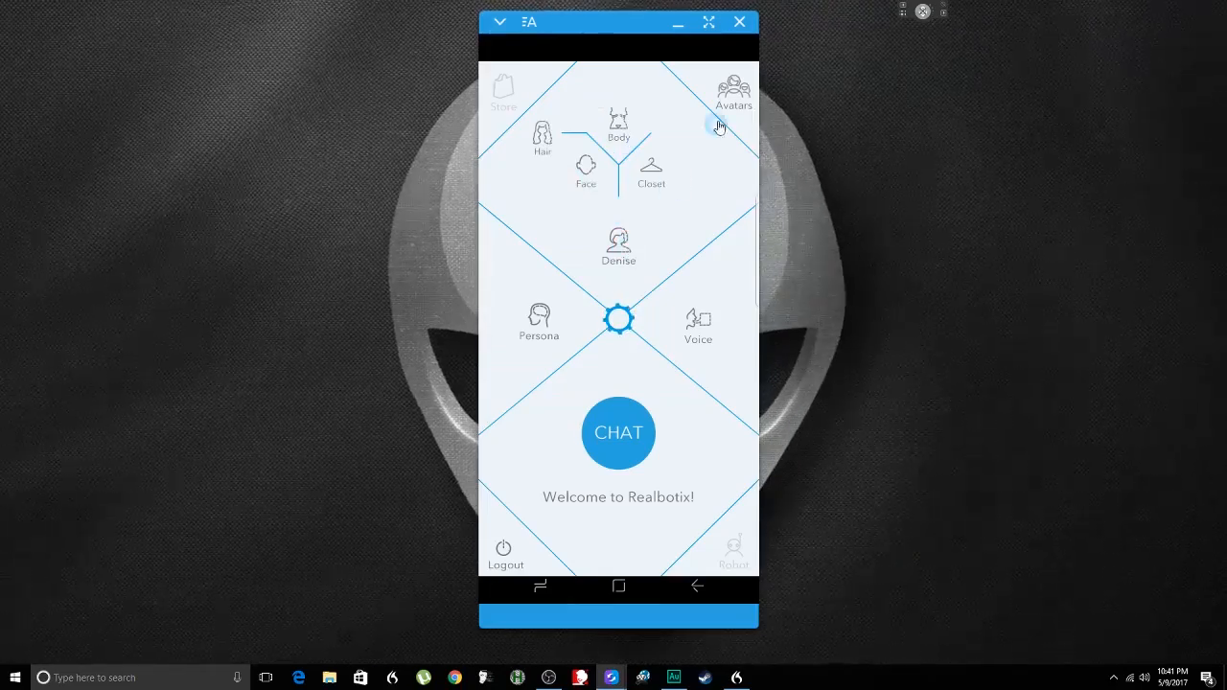
left_click(725, 108)
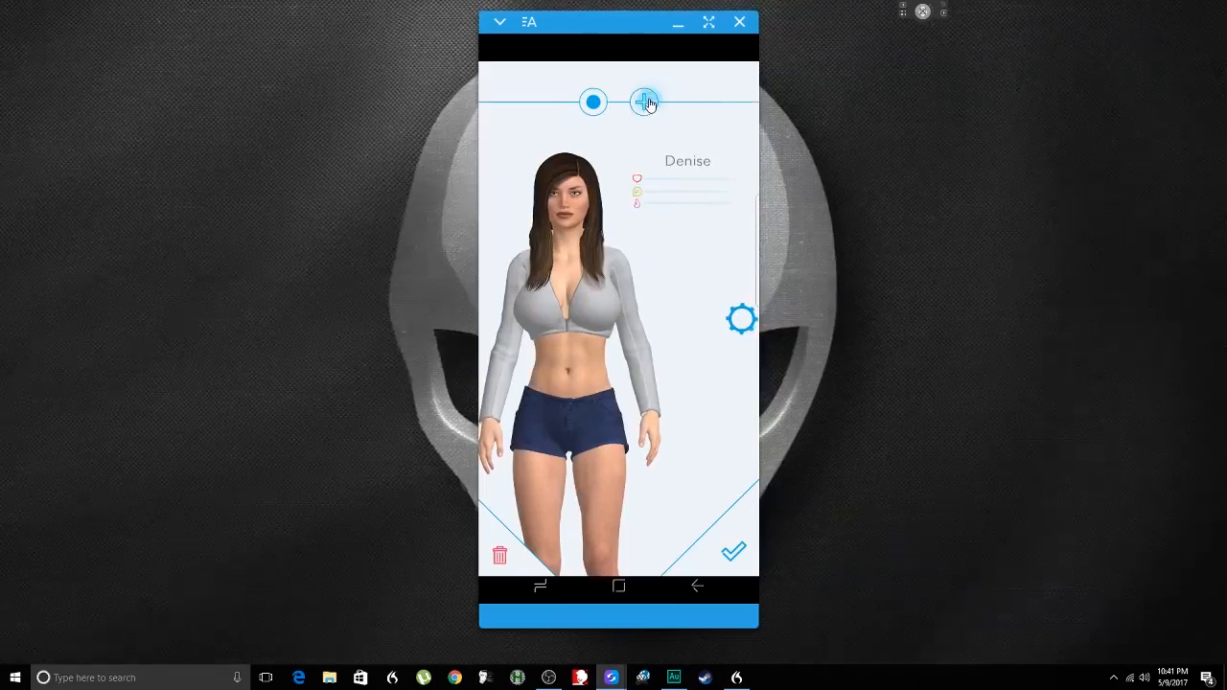
left_click(643, 101)
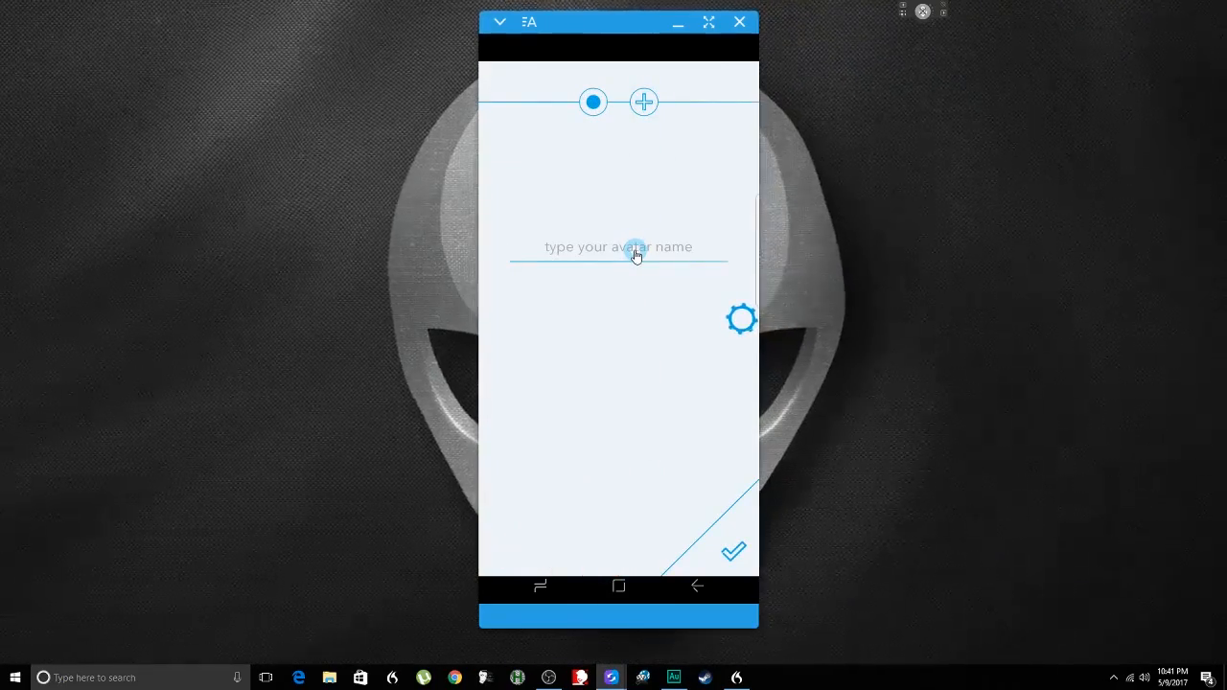
- Enter 'kim' as the new avatar's name and press OK
left_click(635, 247)
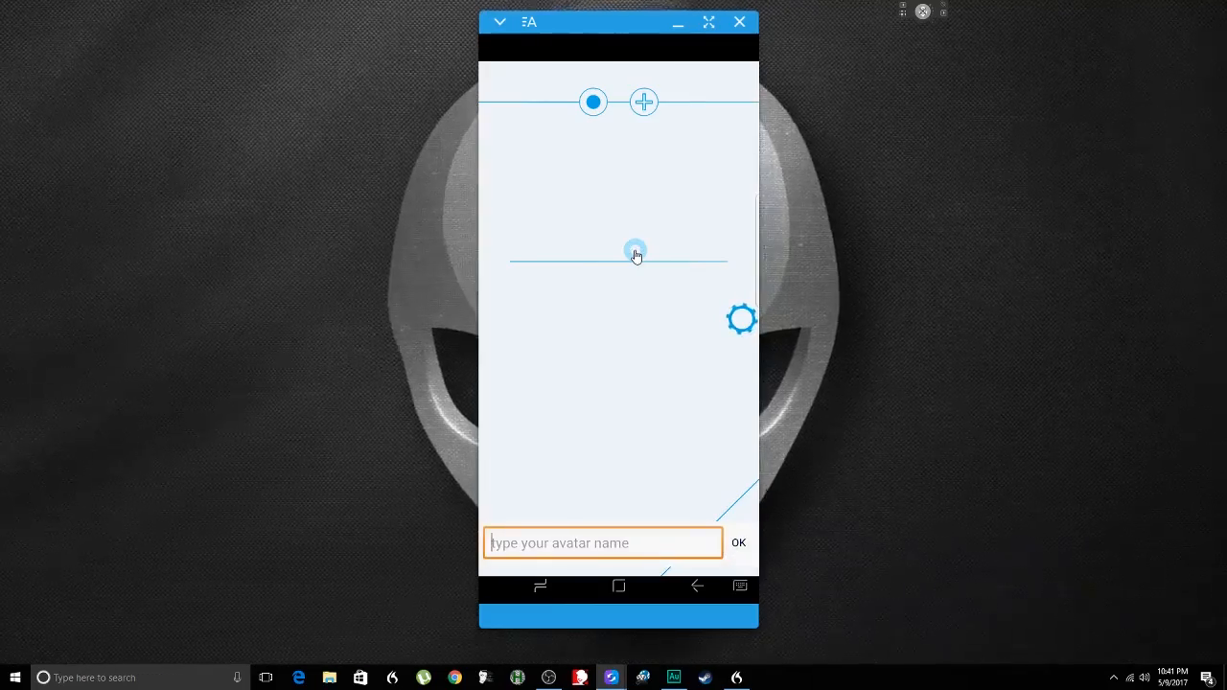
type("kim")
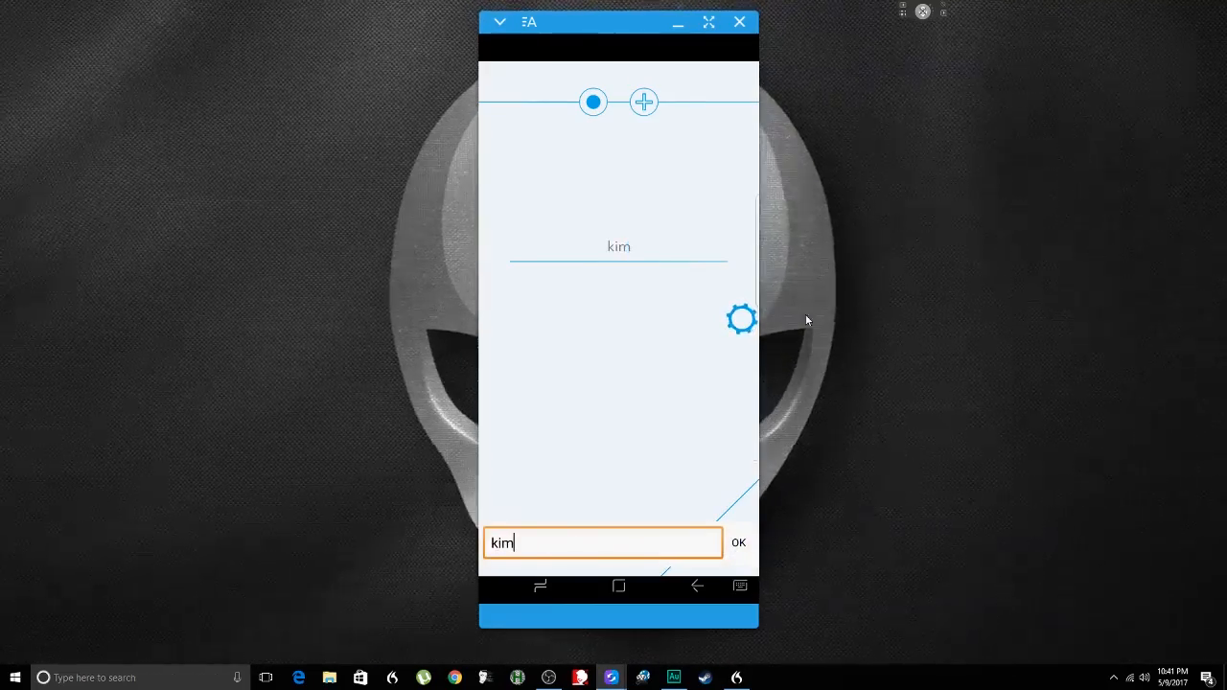
left_click(738, 543)
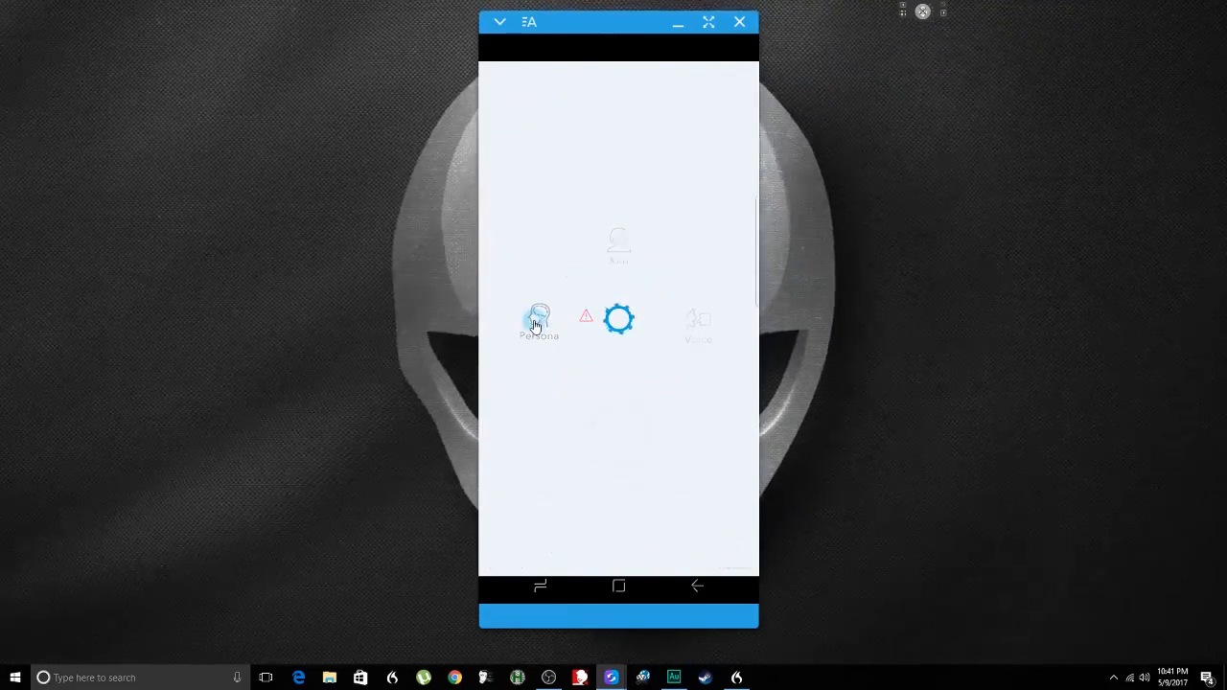
- Assign persona points to insecure, sexual, jealous and other traits
left_click(538, 321)
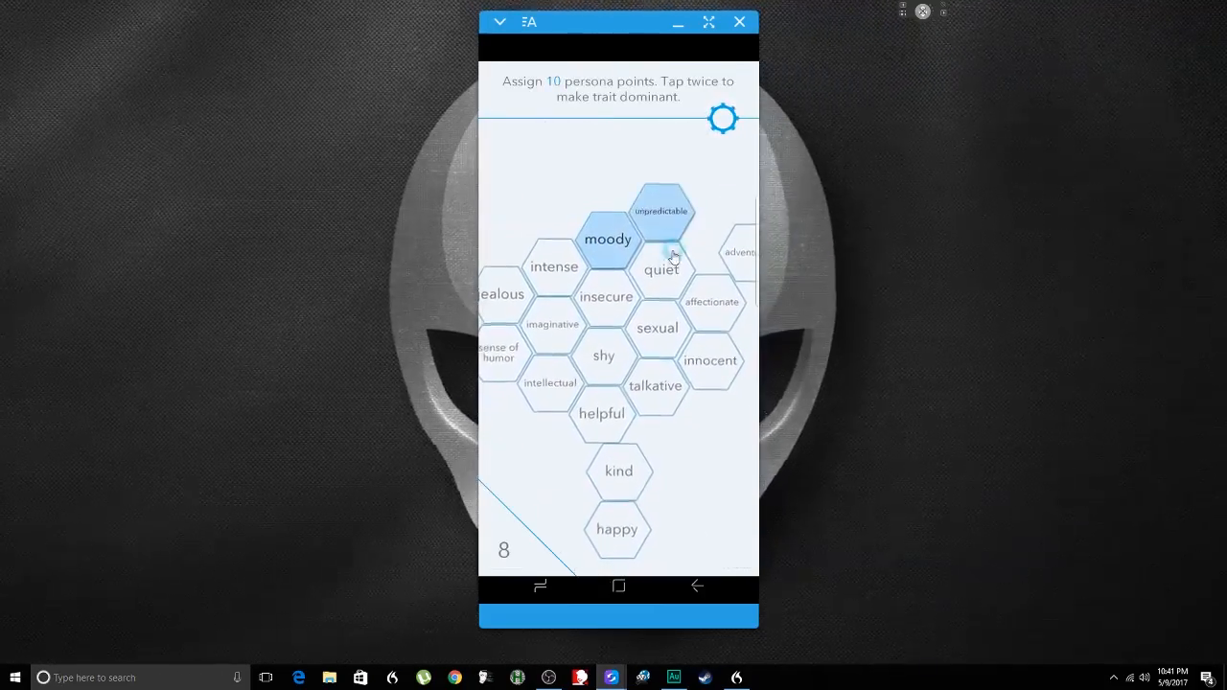
left_click(605, 296)
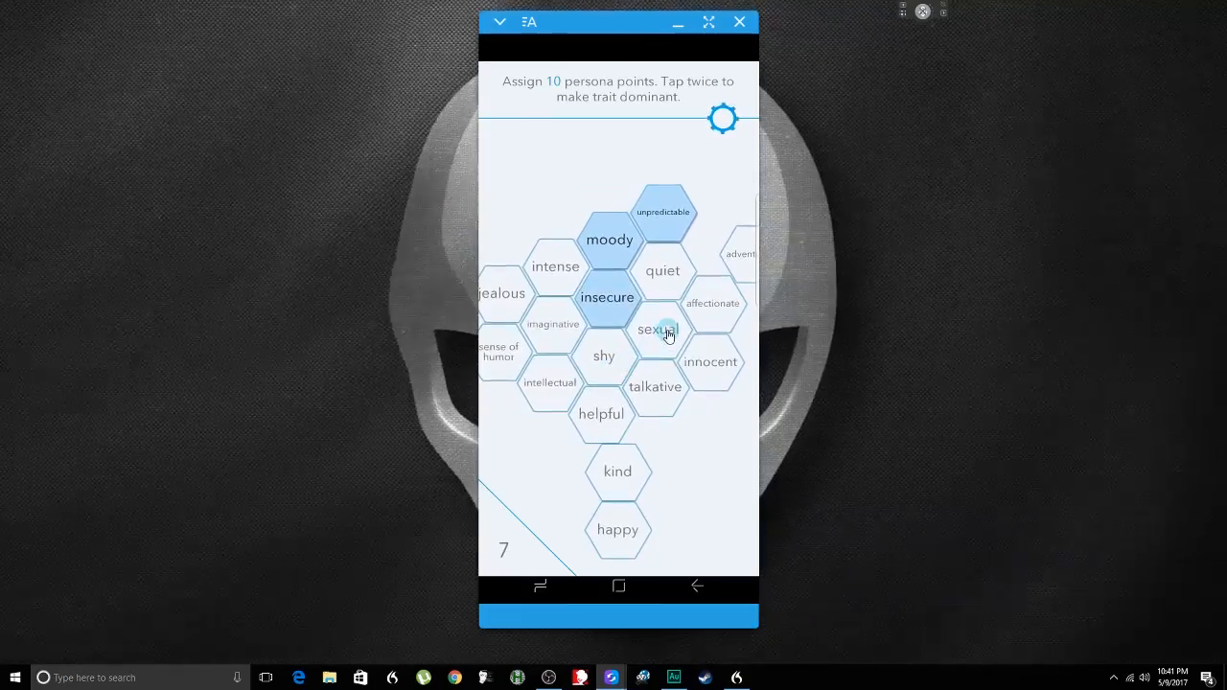
left_click(657, 329)
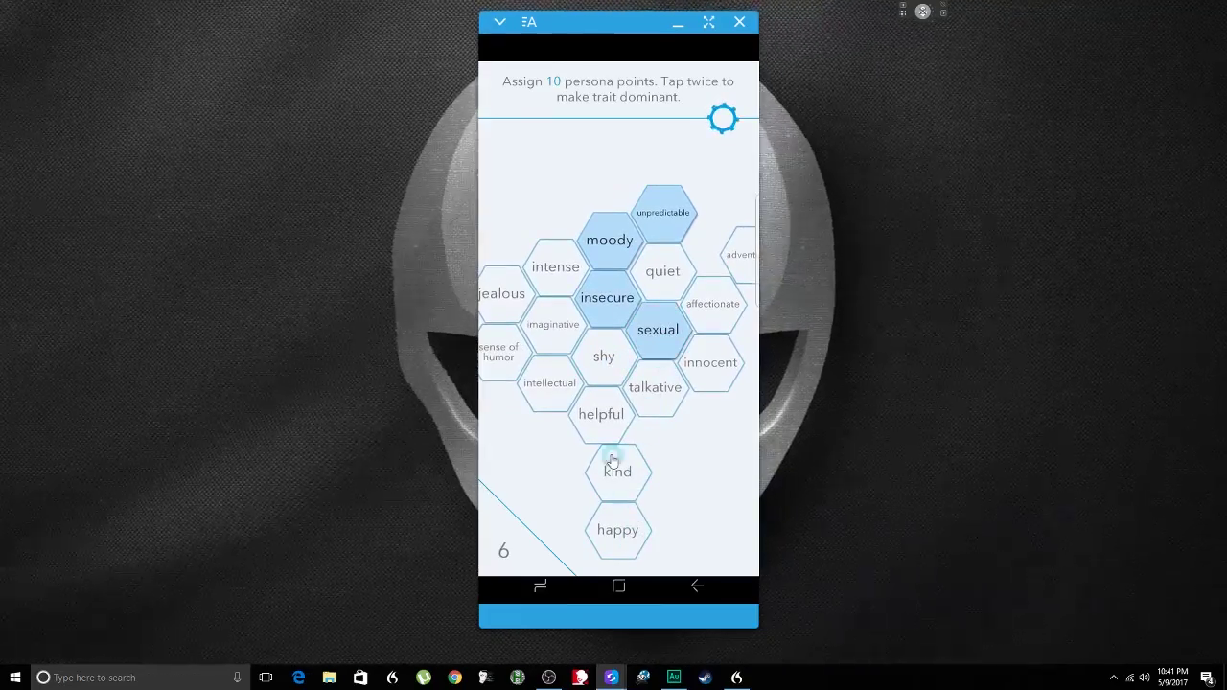
left_click(503, 294)
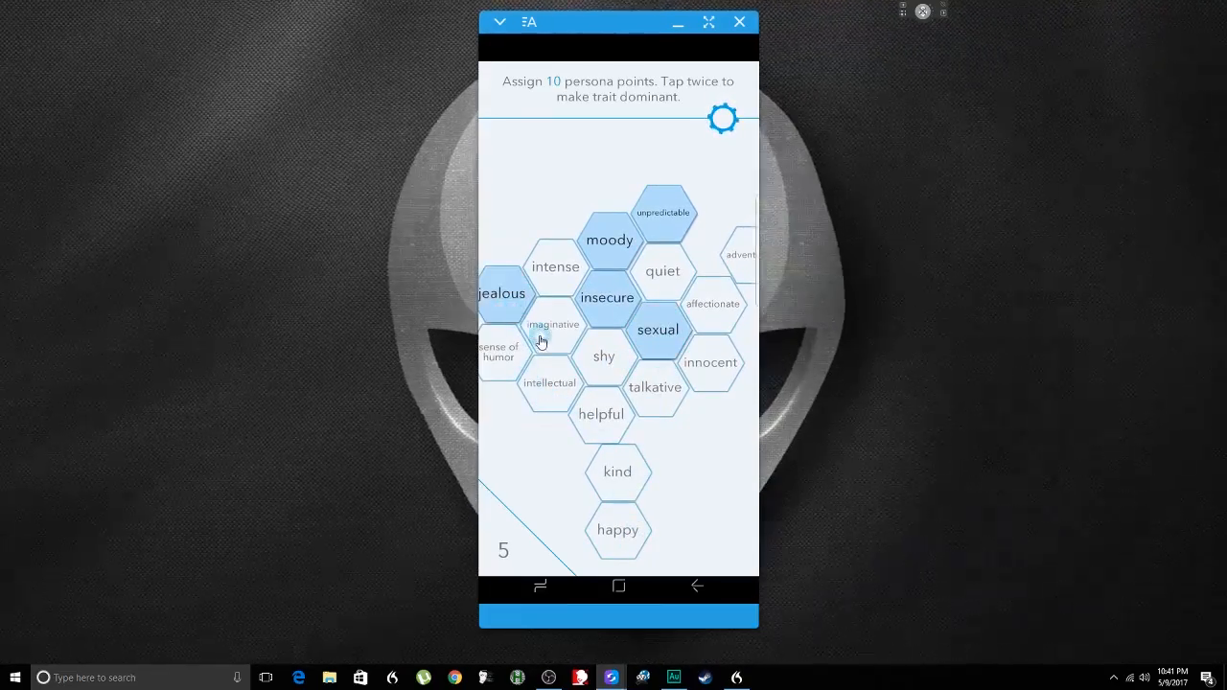
left_click(740, 254)
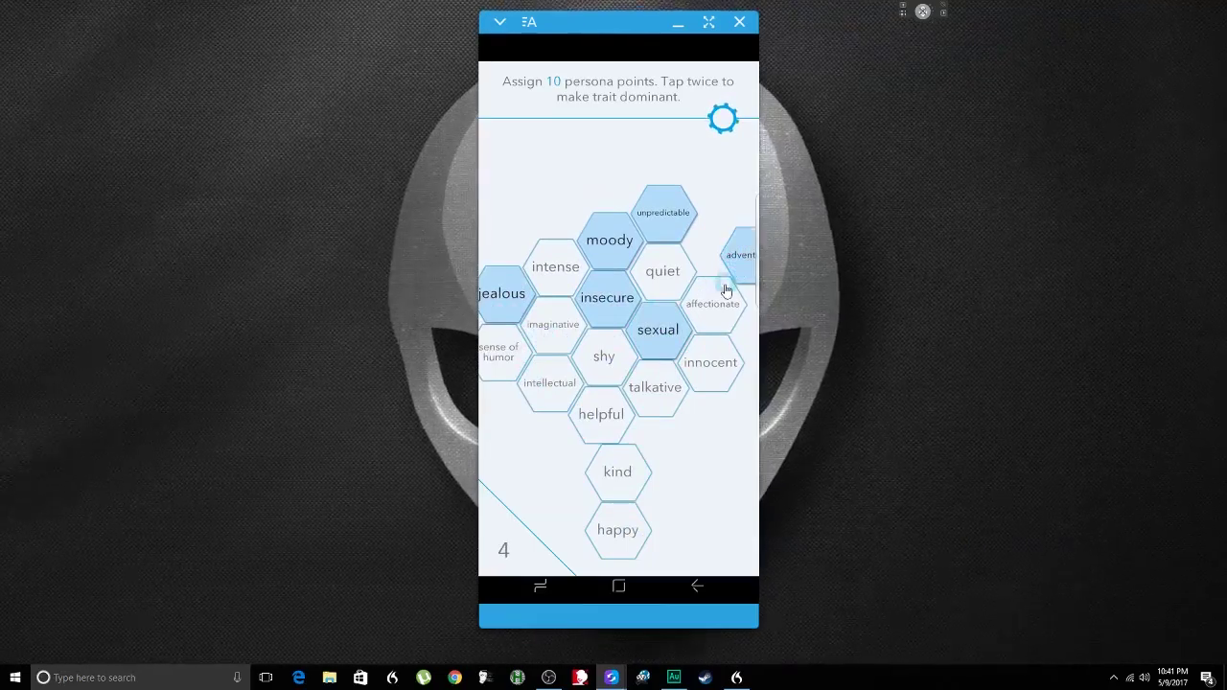
left_click(655, 387)
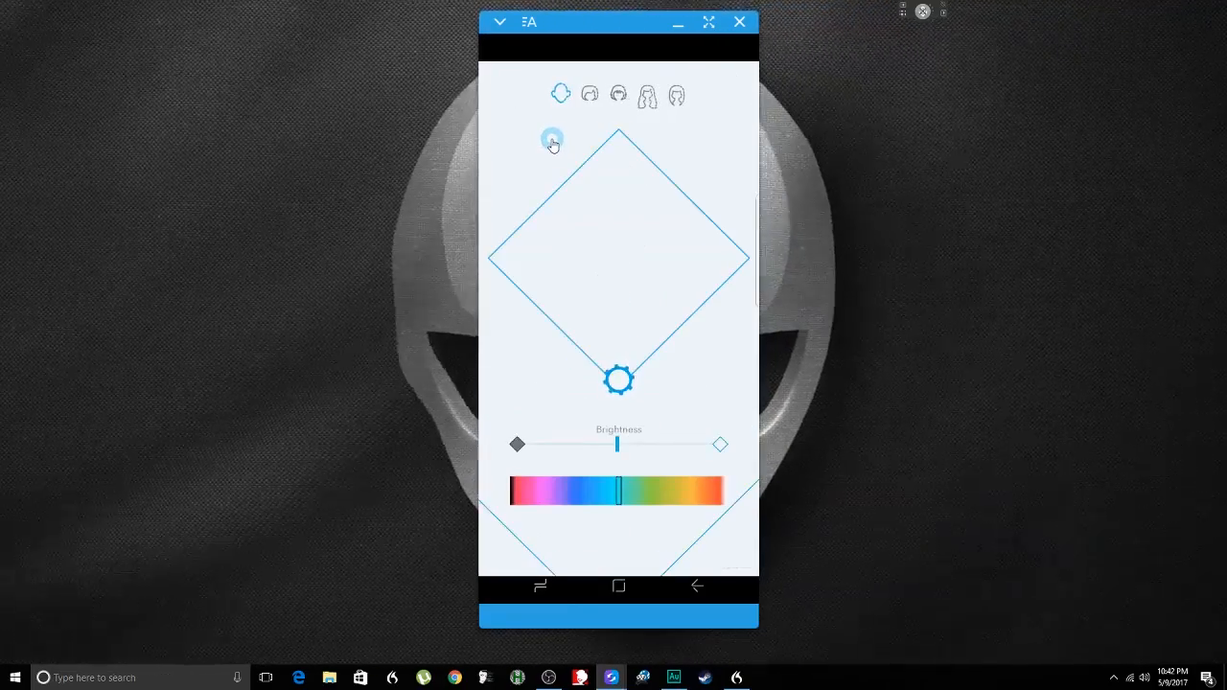
- Preview the hairstyles and pick the long hairstyle
left_click(589, 94)
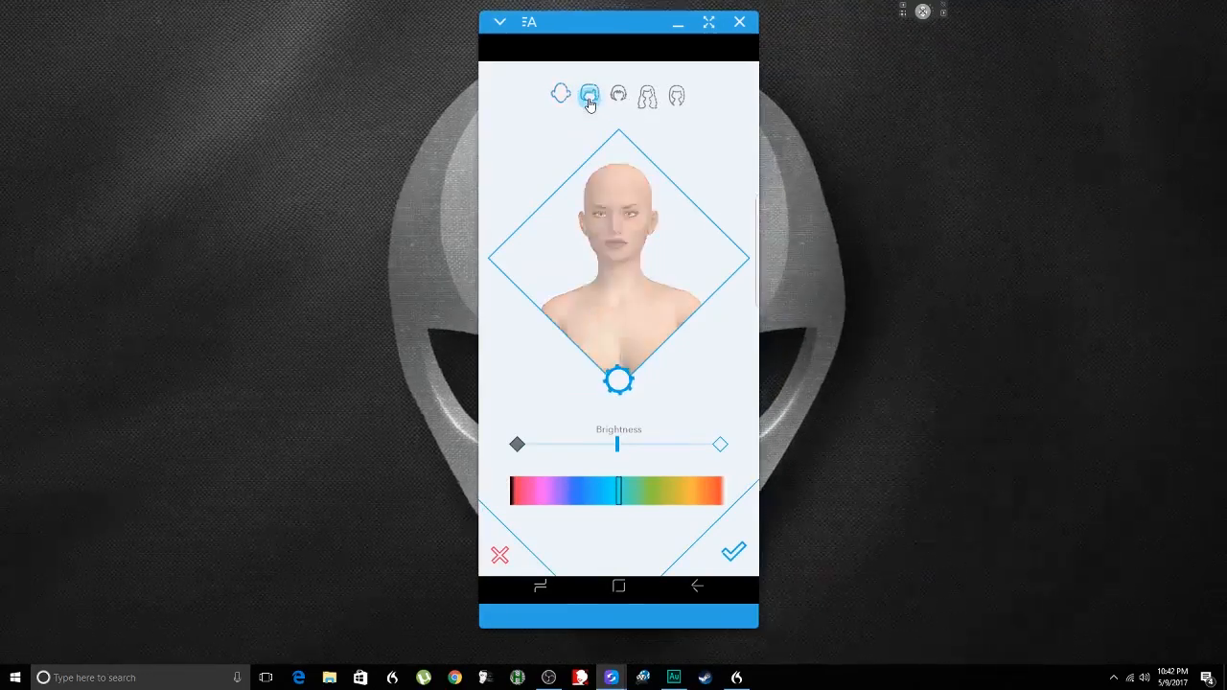
left_click(618, 94)
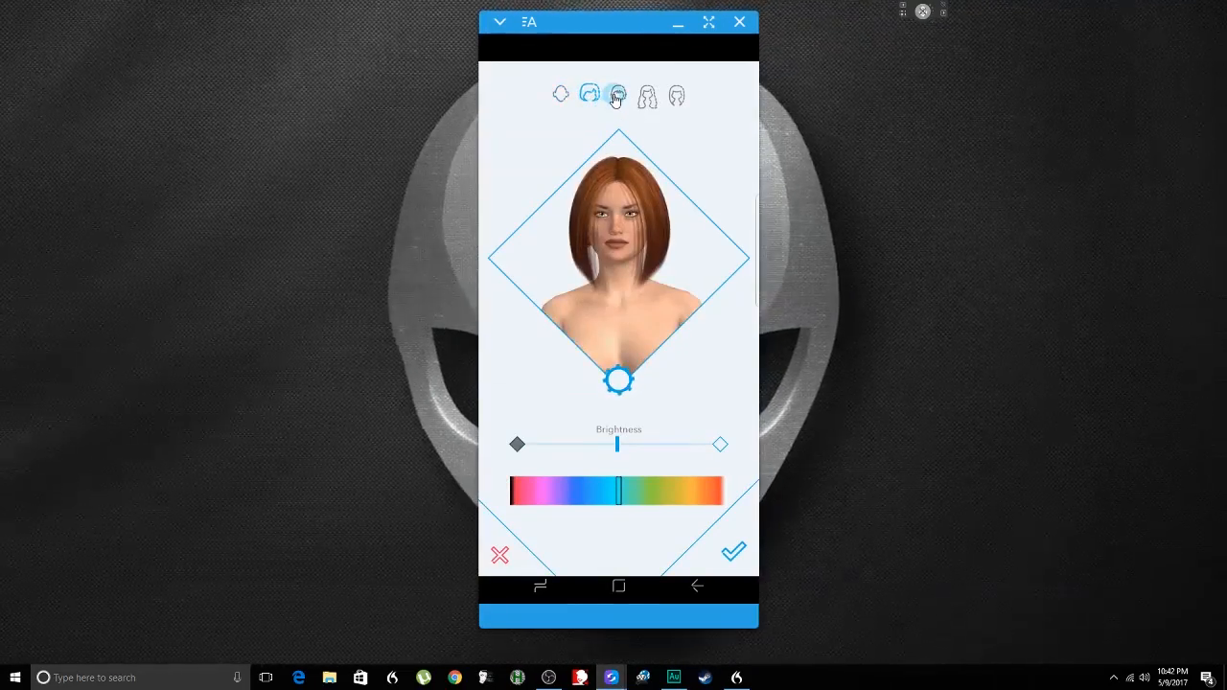
left_click(618, 95)
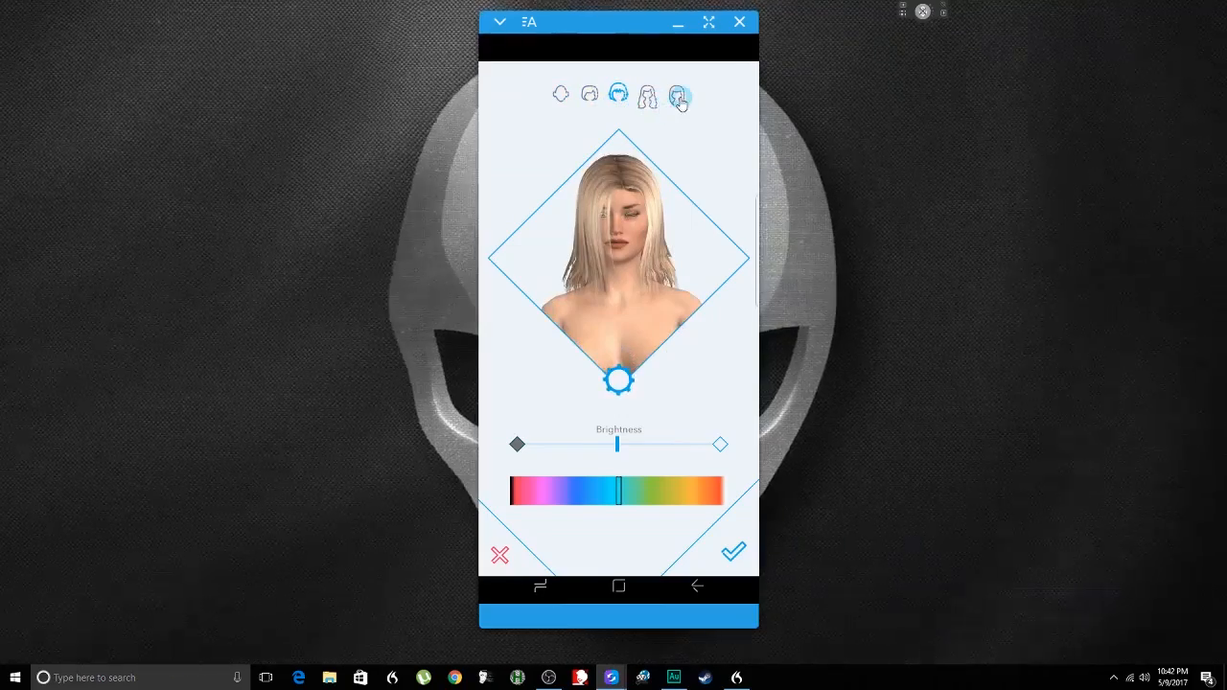
left_click(643, 95)
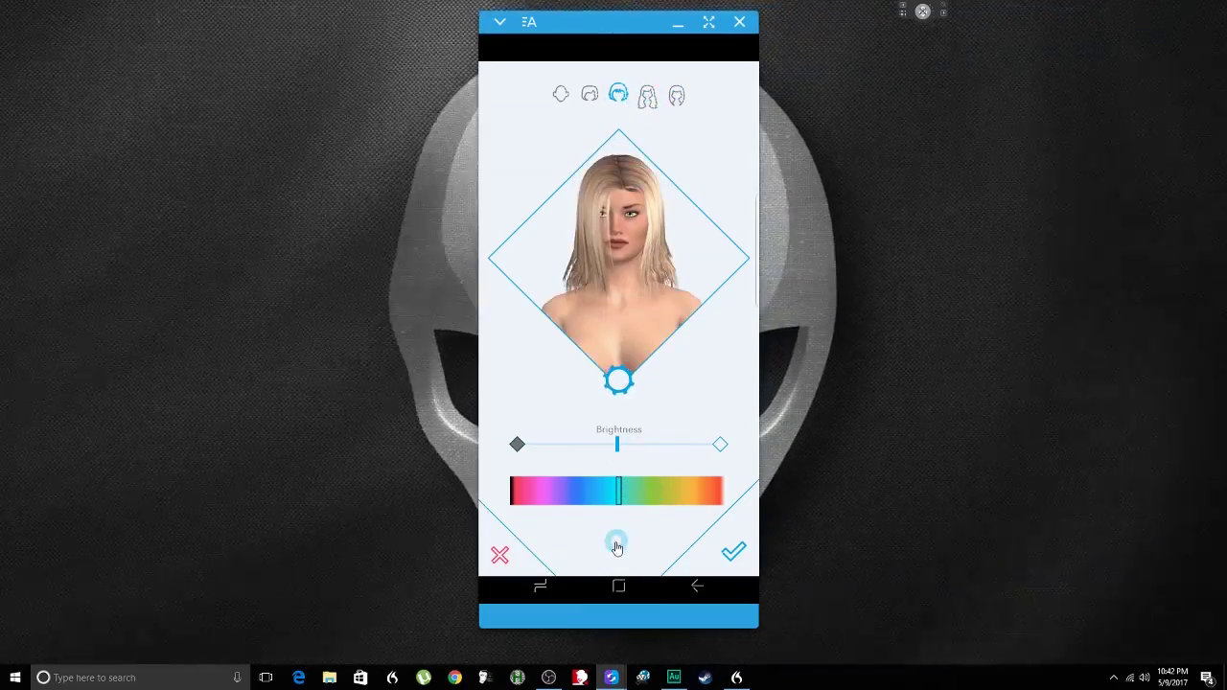
- Slide the hair colour to bright red-orange and accept the look
left_click_drag(618, 492, 700, 492)
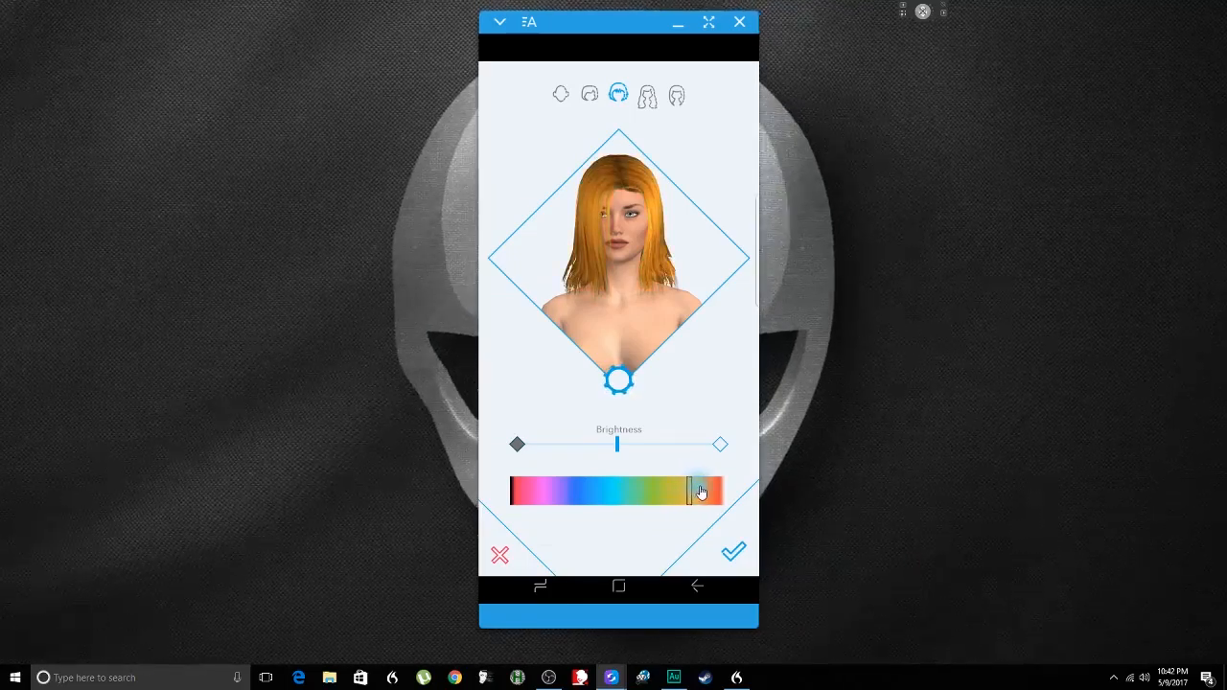
left_click_drag(705, 491, 657, 491)
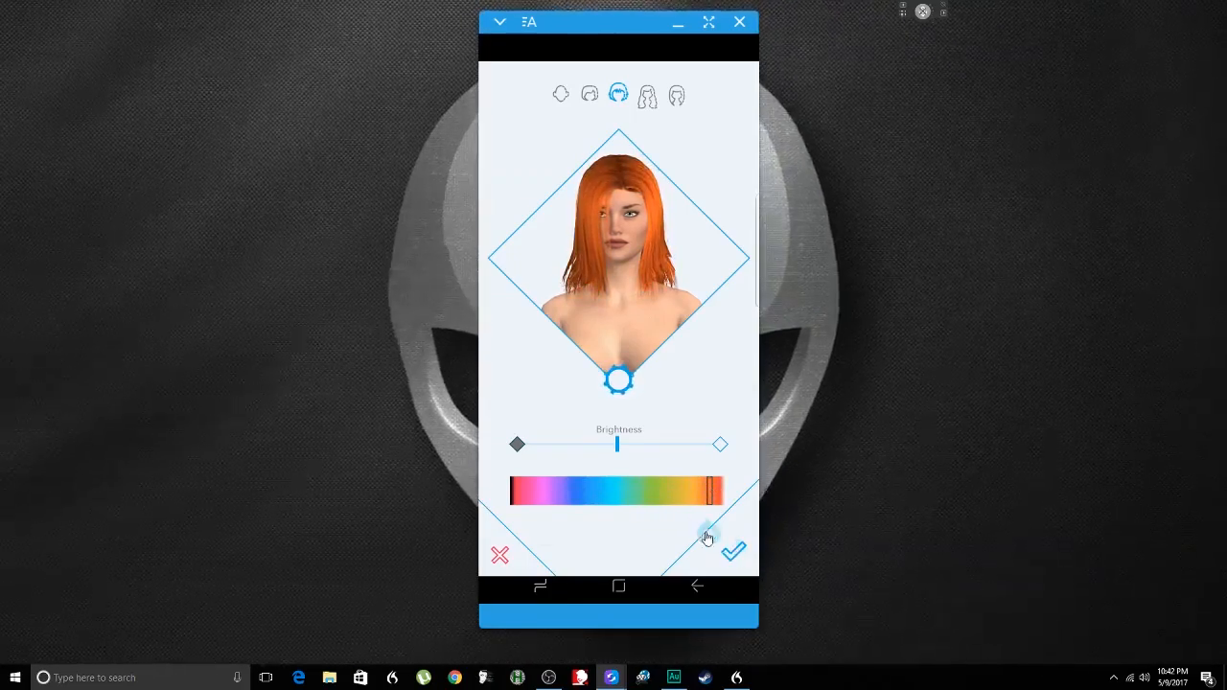
left_click(733, 551)
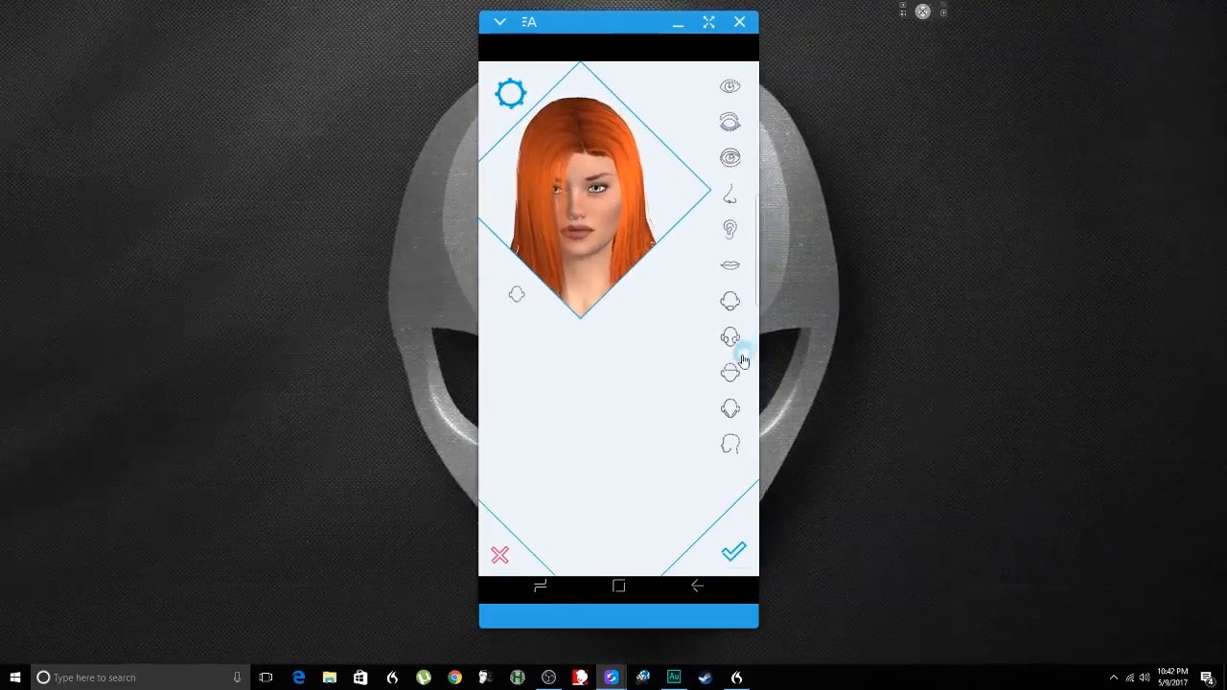
- Accept Kim's facial features unchanged and return to the main menu
left_click(734, 551)
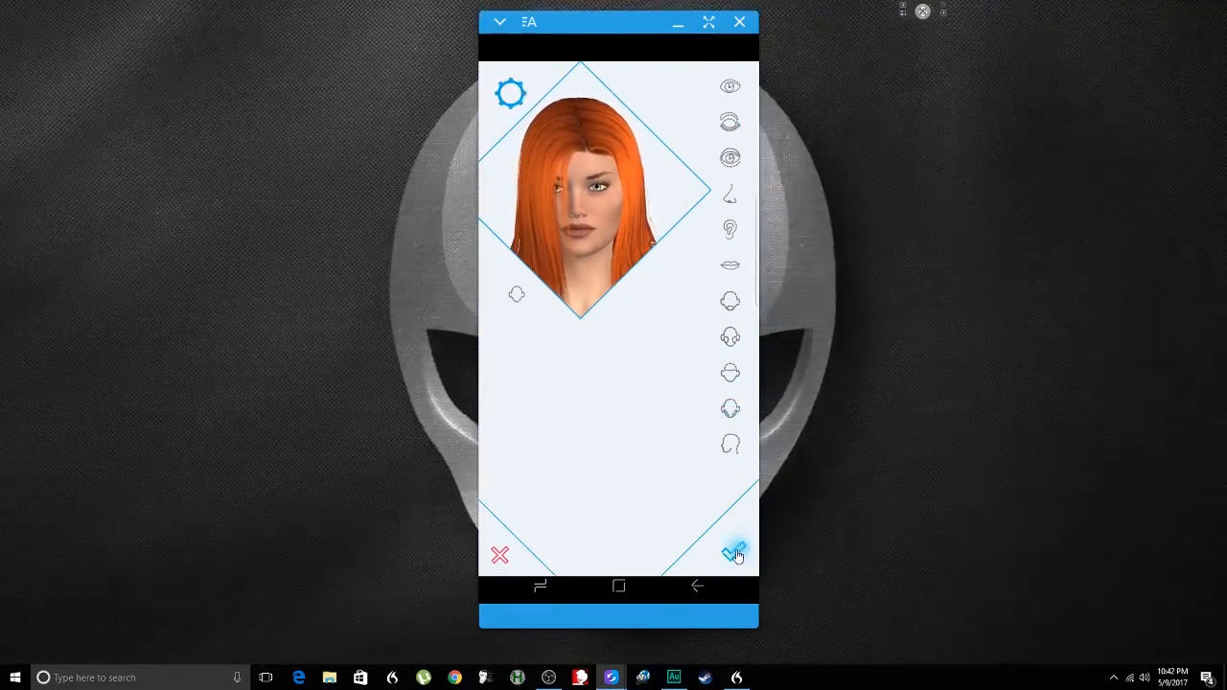
left_click(733, 554)
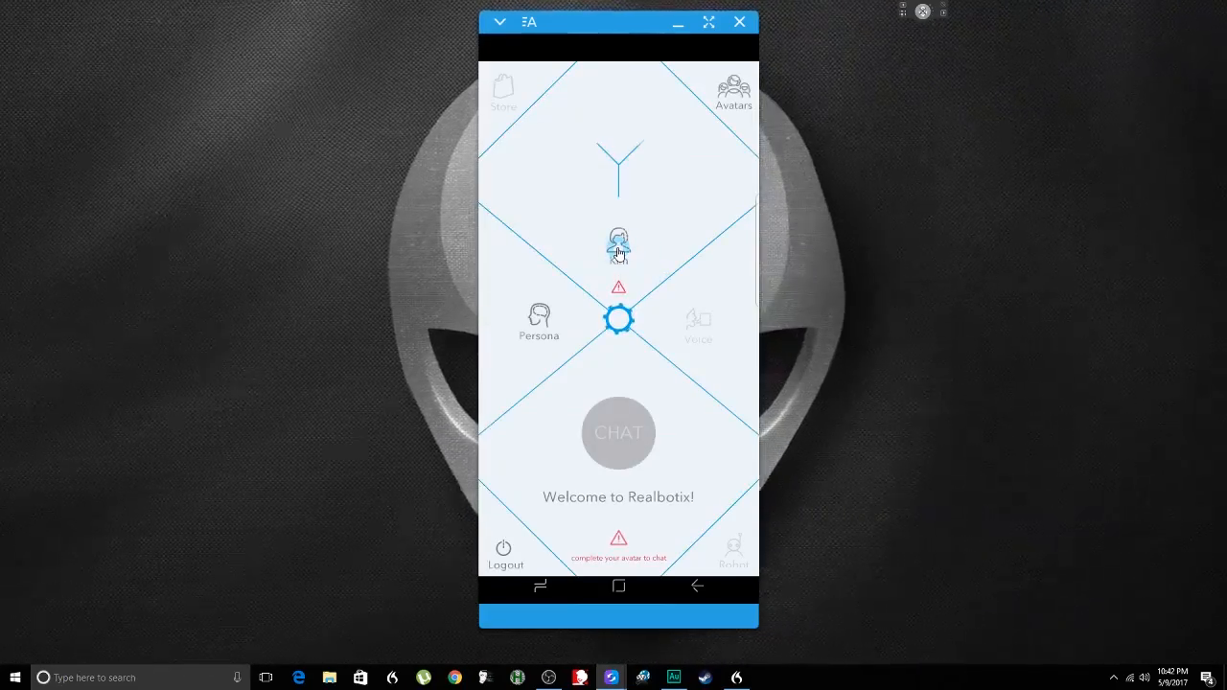
left_click(617, 245)
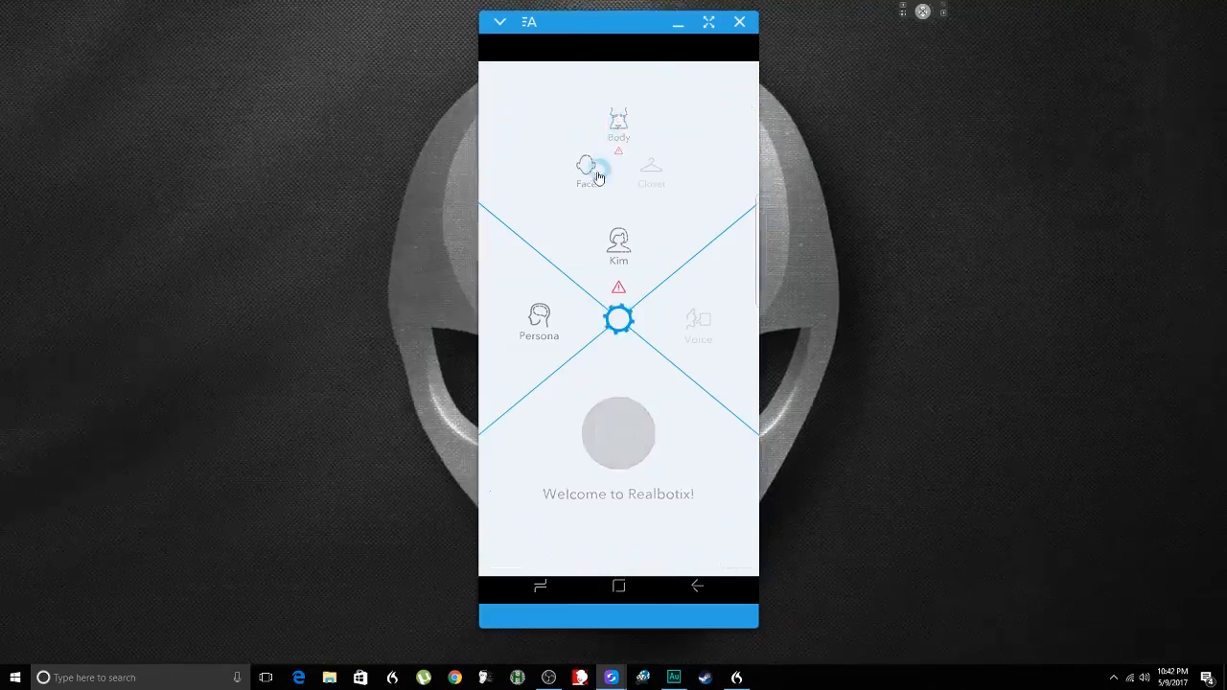
- Open Kim's Clothes options from the avatar settings wheel
left_click(619, 121)
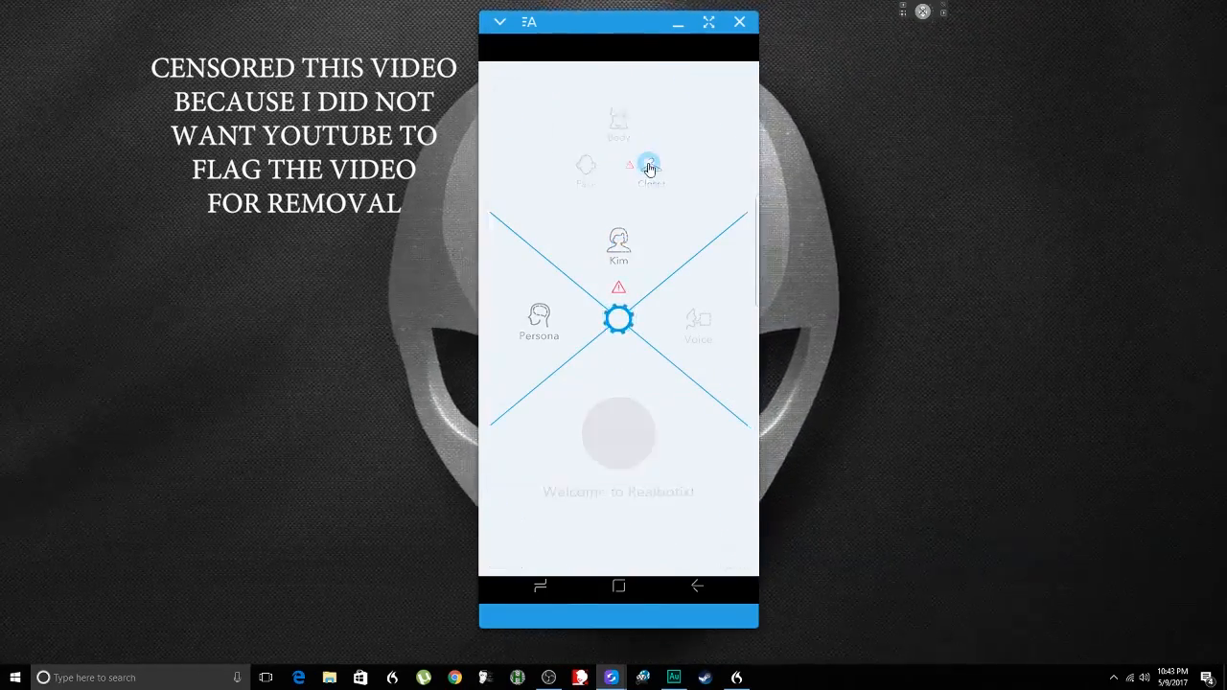
left_click(649, 168)
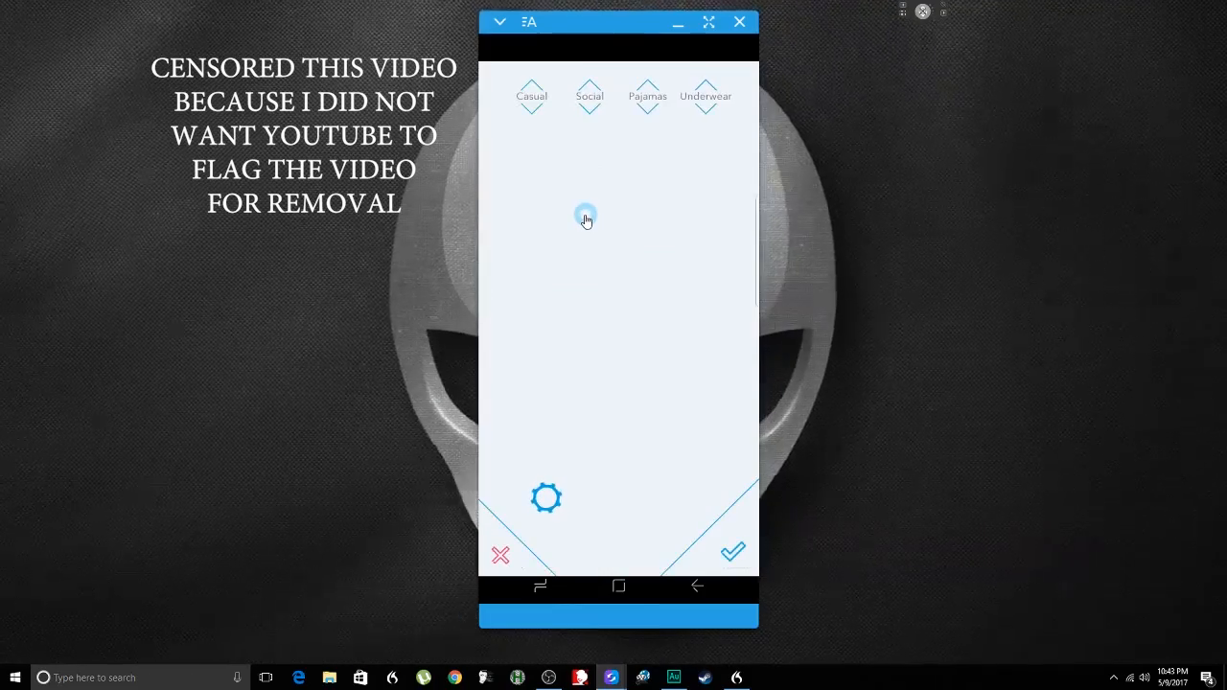
mouse_move(618, 173)
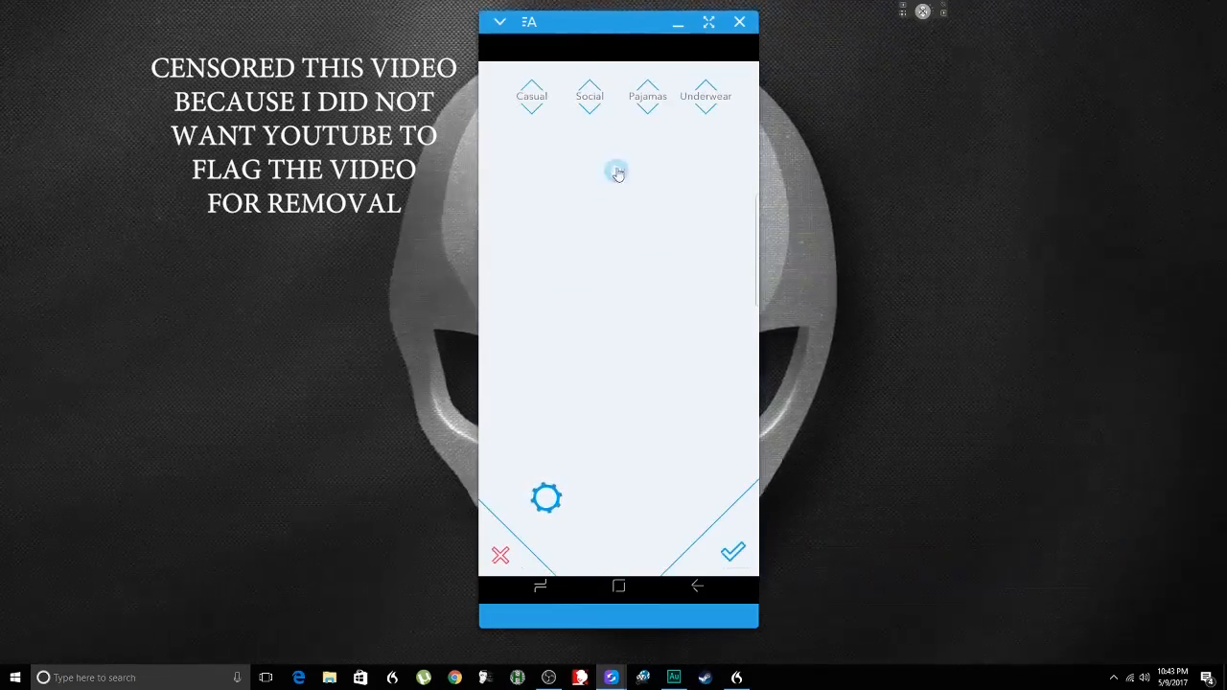
- Dress the avatar in the Underwear category's bra and panties set
left_click(706, 96)
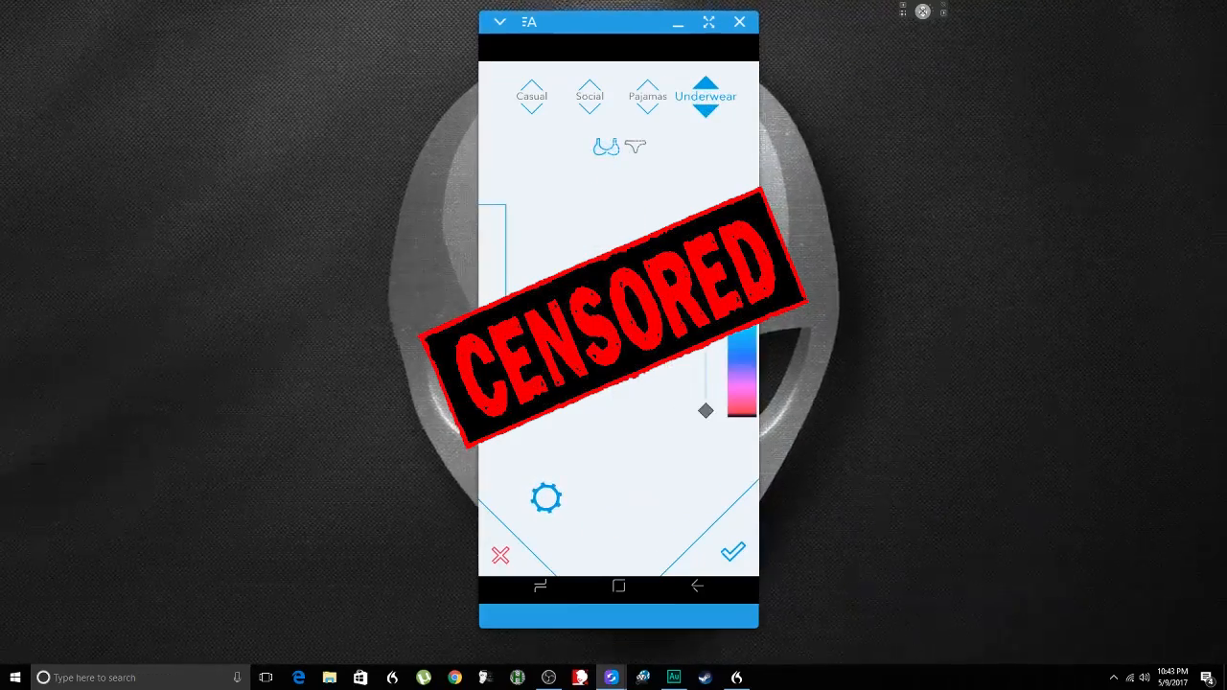
left_click(633, 147)
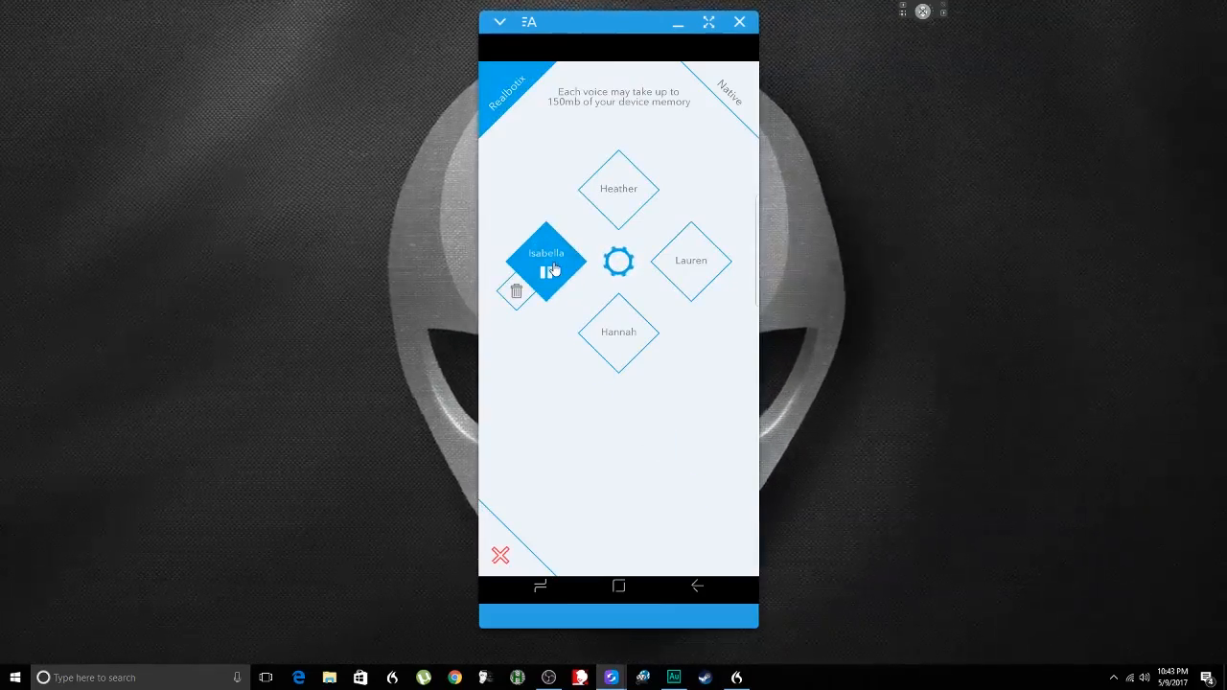
- Stop the Isabella preview, keep Isabella under Realbotix voices, confirm, and start chatting
left_click(545, 272)
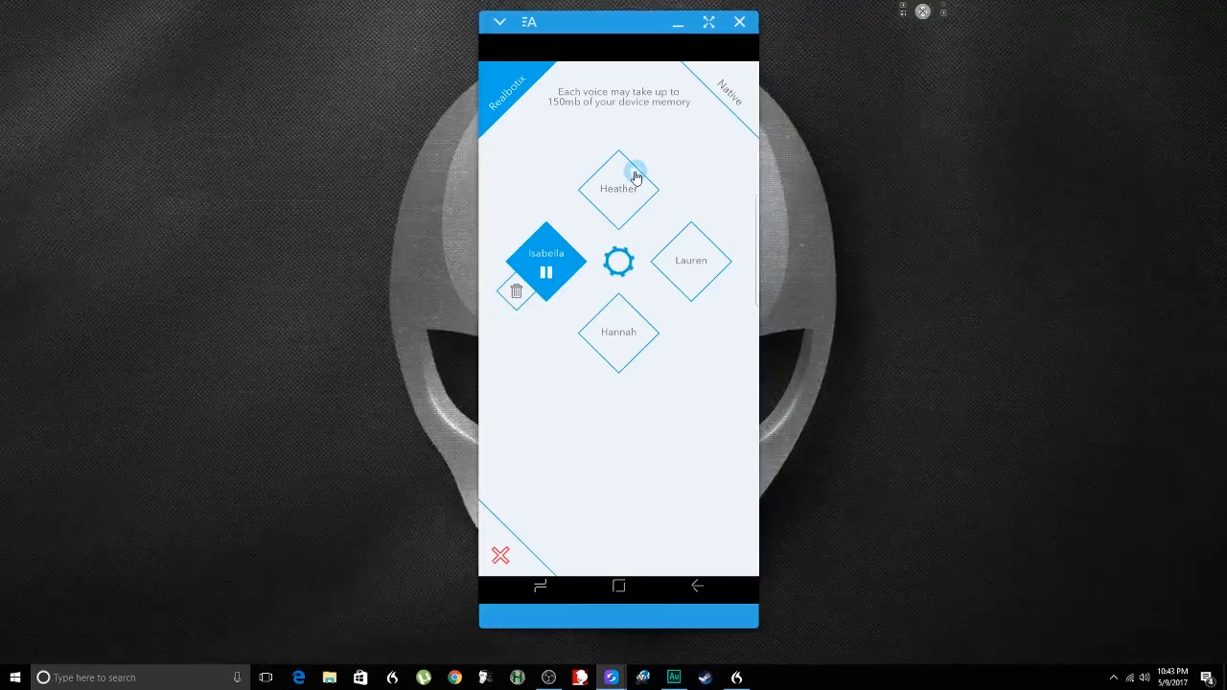
mouse_move(727, 94)
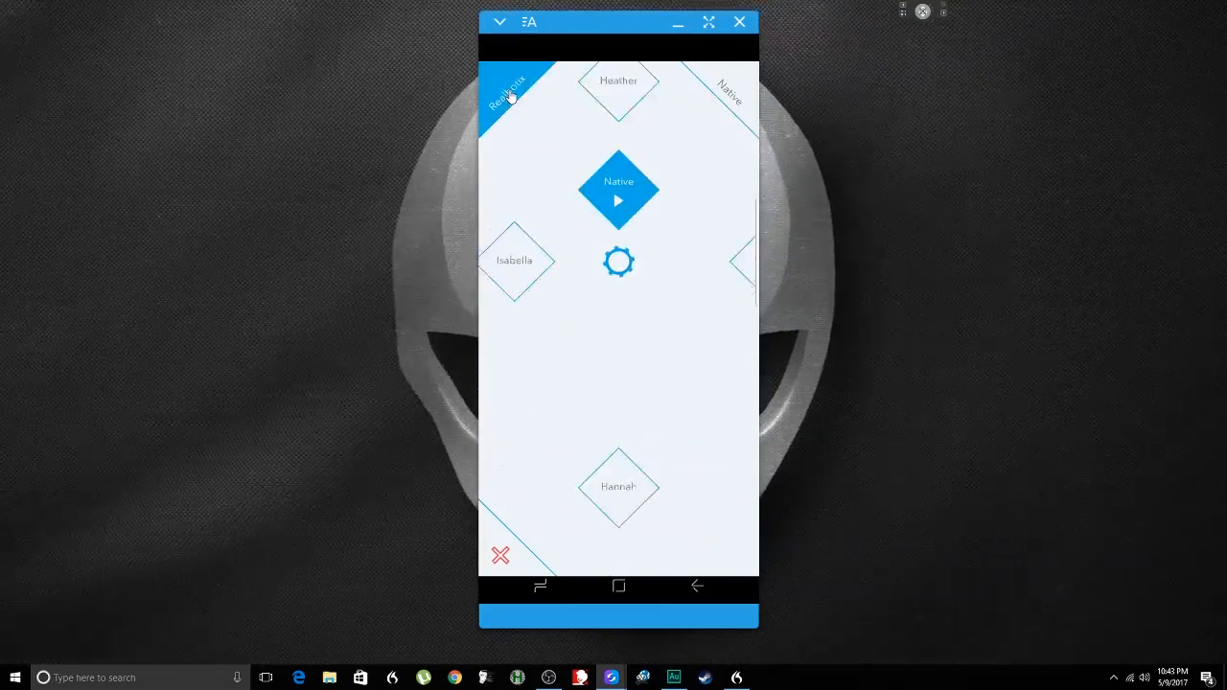
left_click(516, 259)
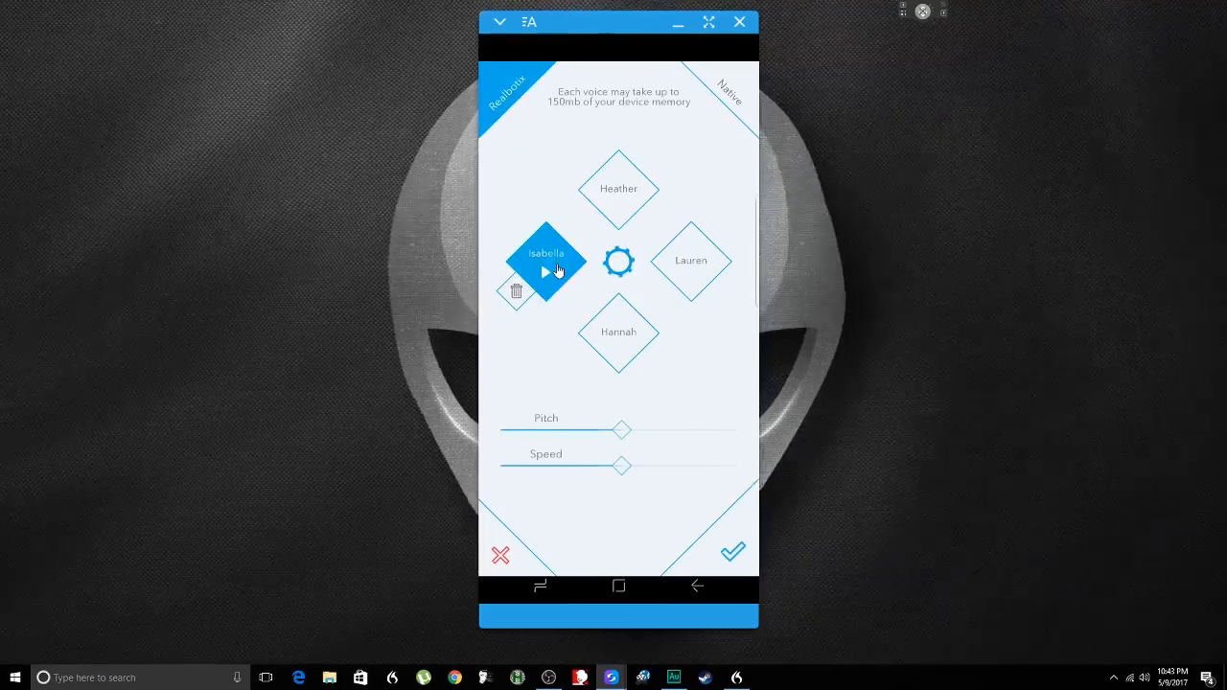
mouse_move(733, 551)
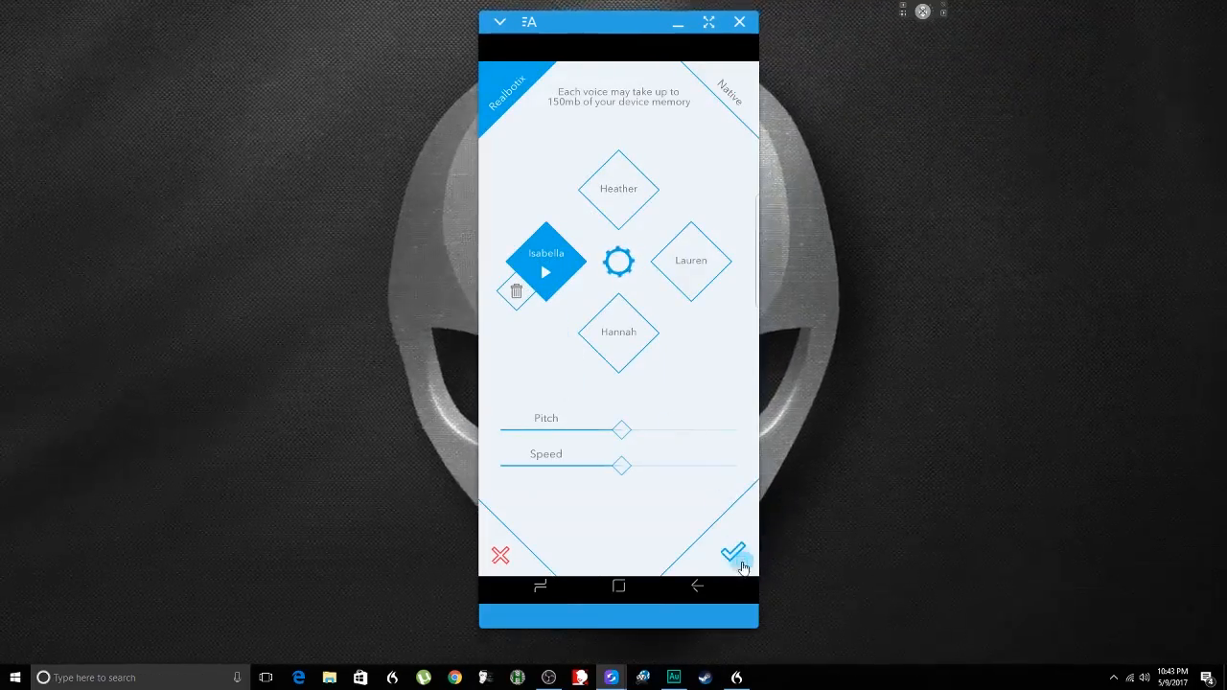
left_click(734, 551)
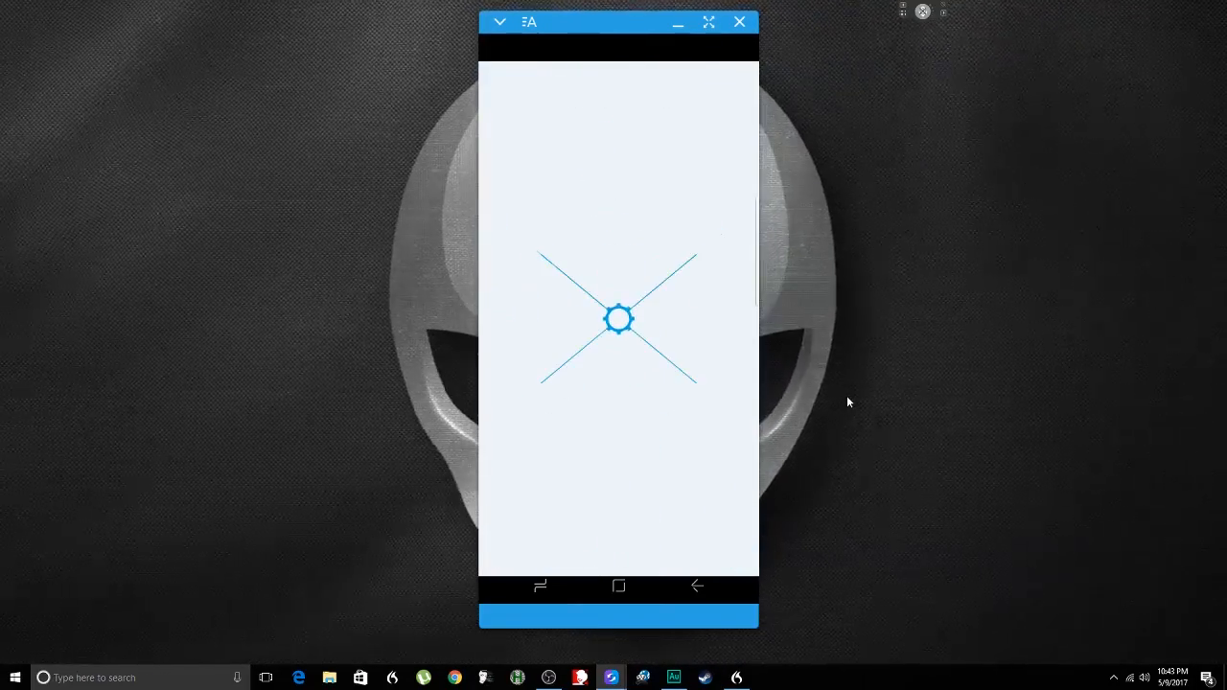
left_click(617, 319)
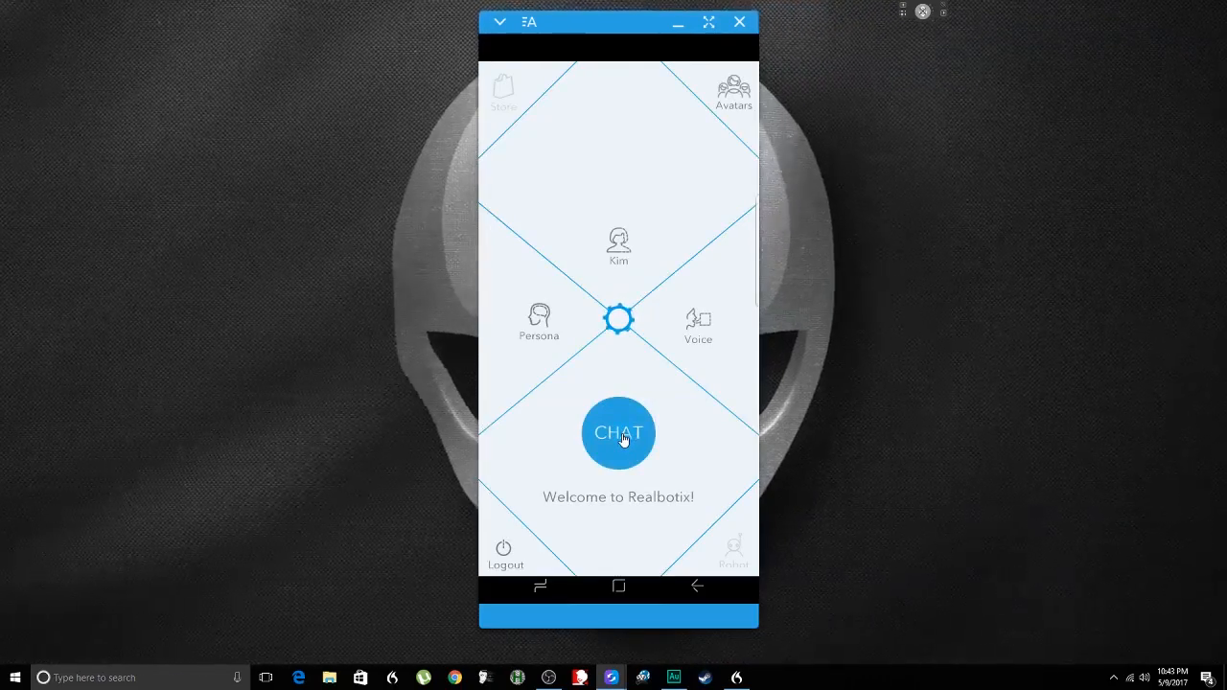
mouse_move(604, 447)
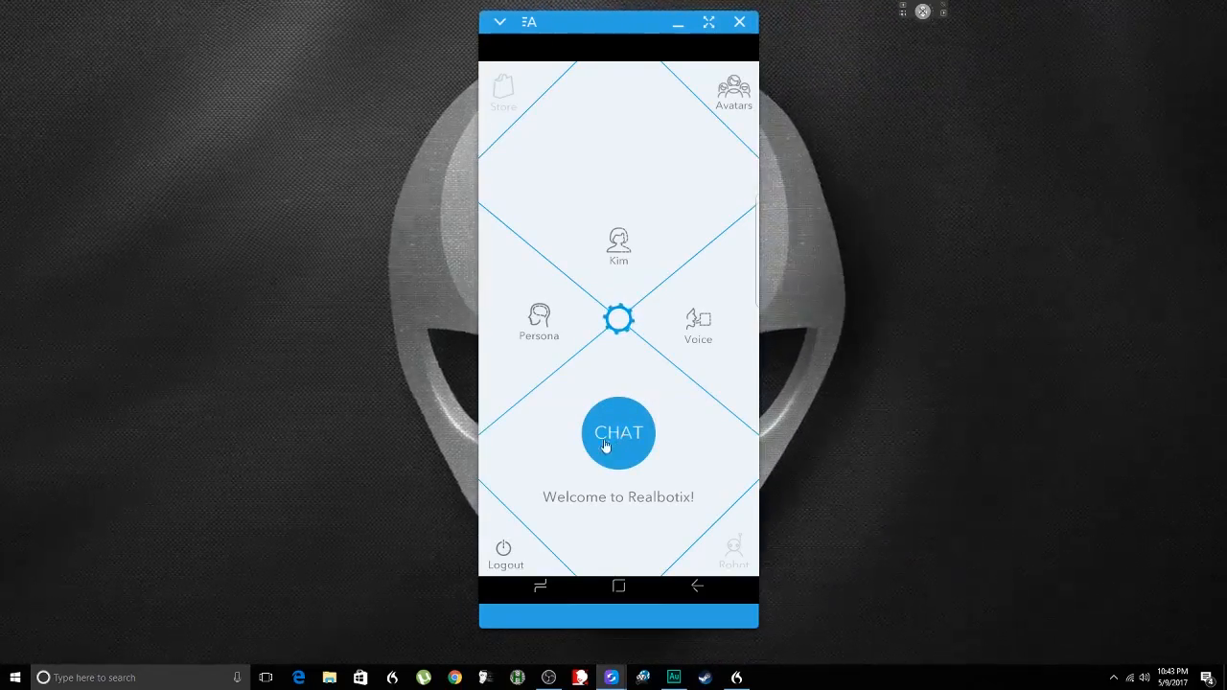
left_click(618, 434)
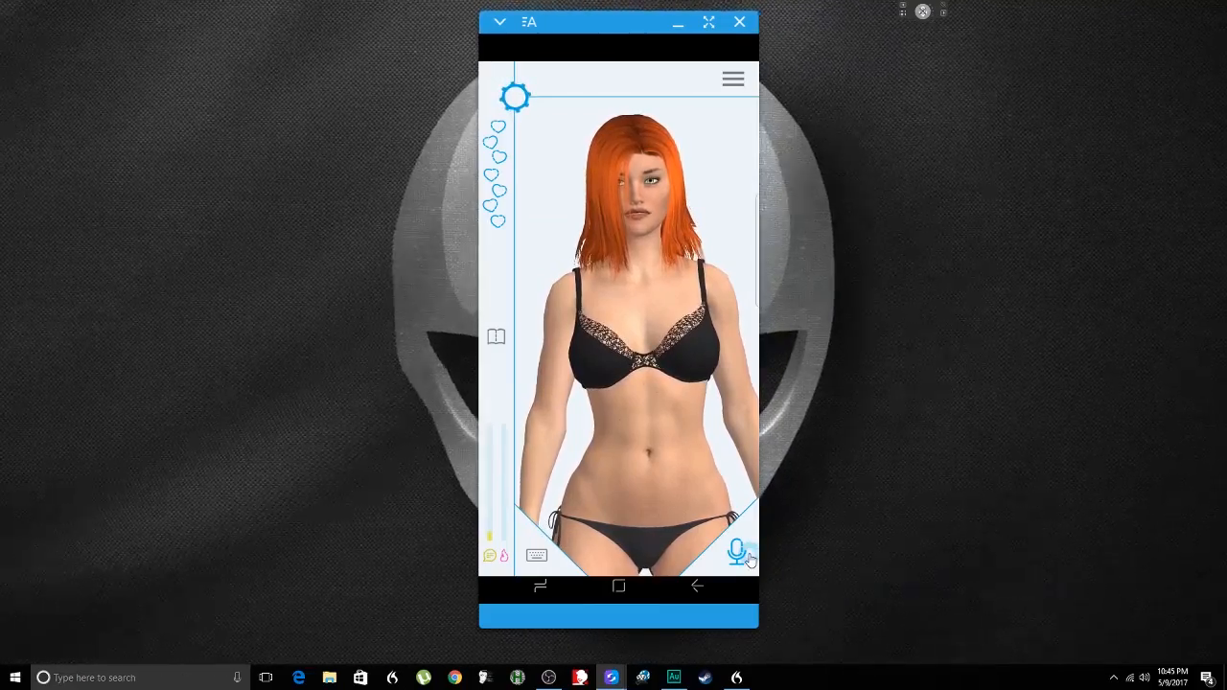
left_click(734, 552)
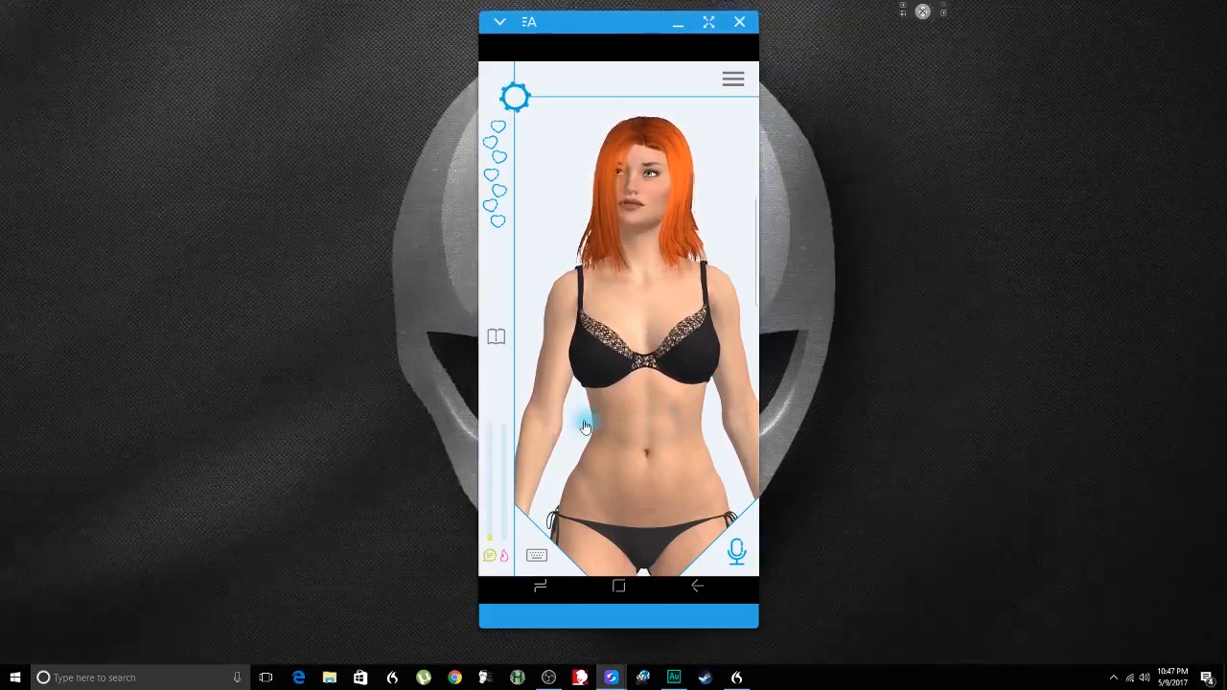
left_click_drag(585, 427, 613, 422)
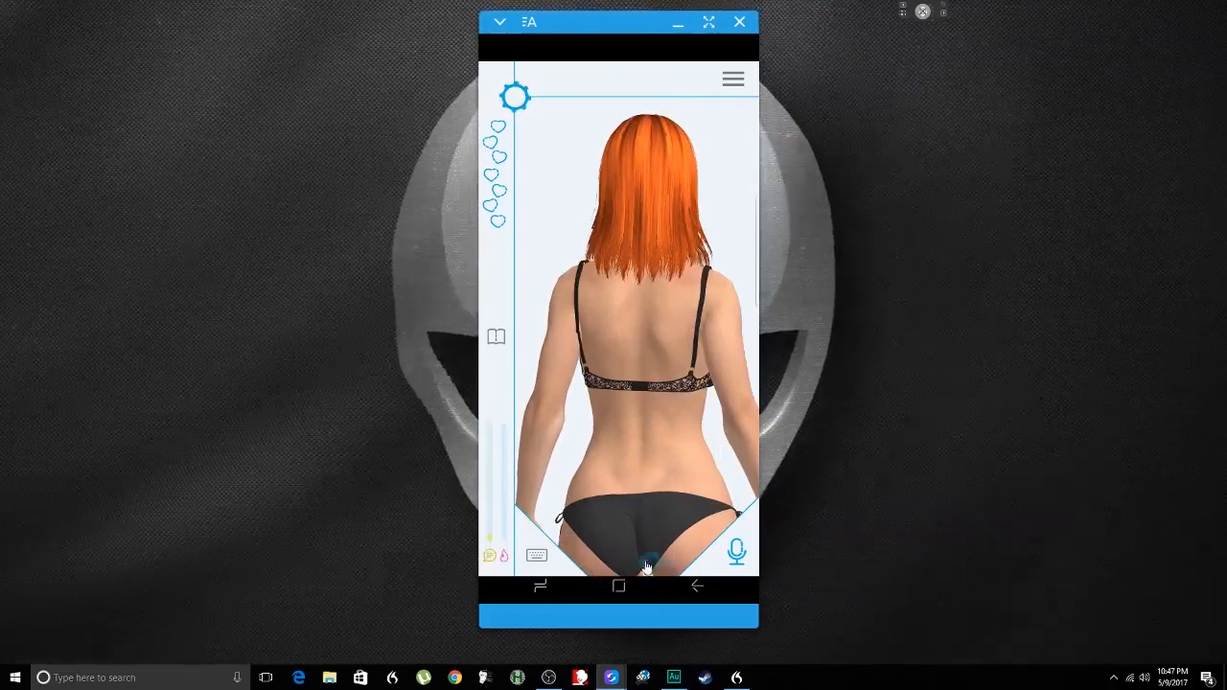
left_click(663, 513)
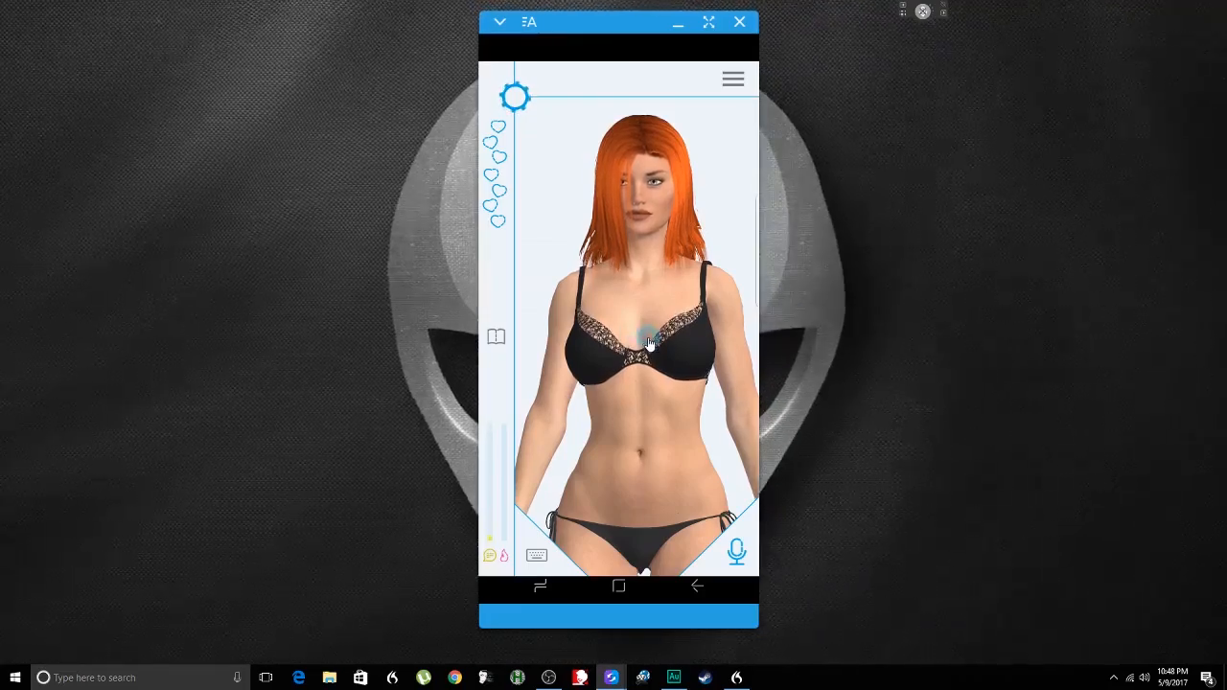
left_click_drag(647, 345, 697, 384)
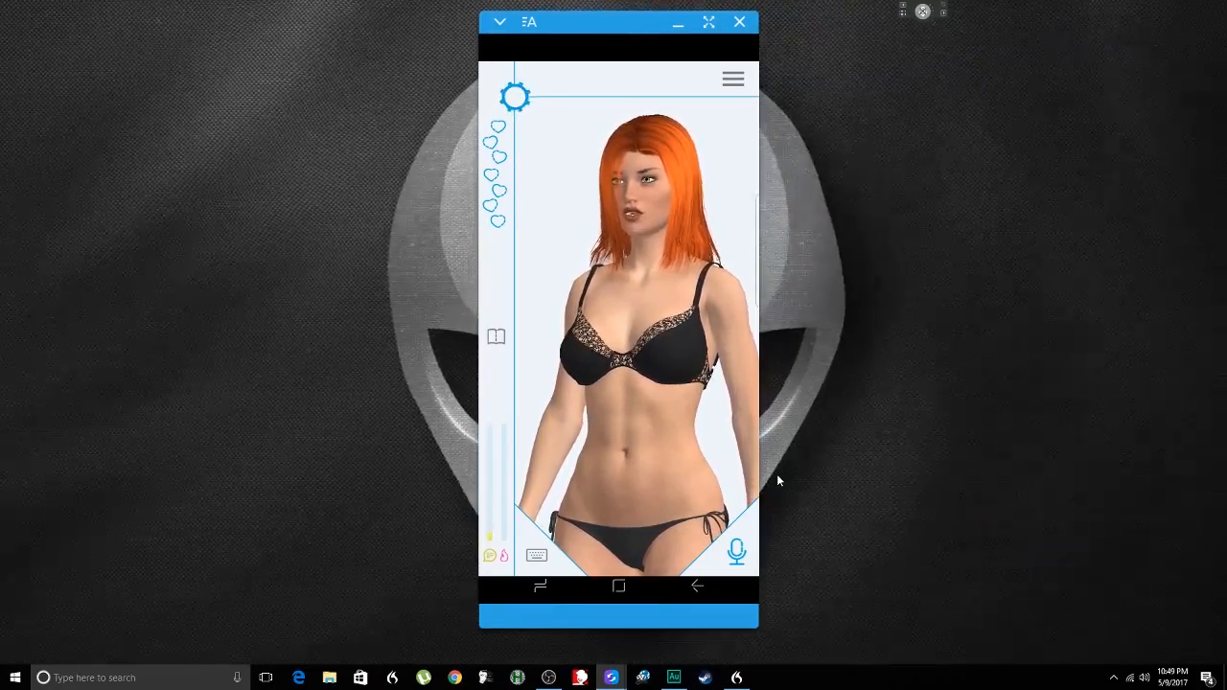
- Tap the bottom-right microphone button to begin speaking a question to Kim
left_click(736, 553)
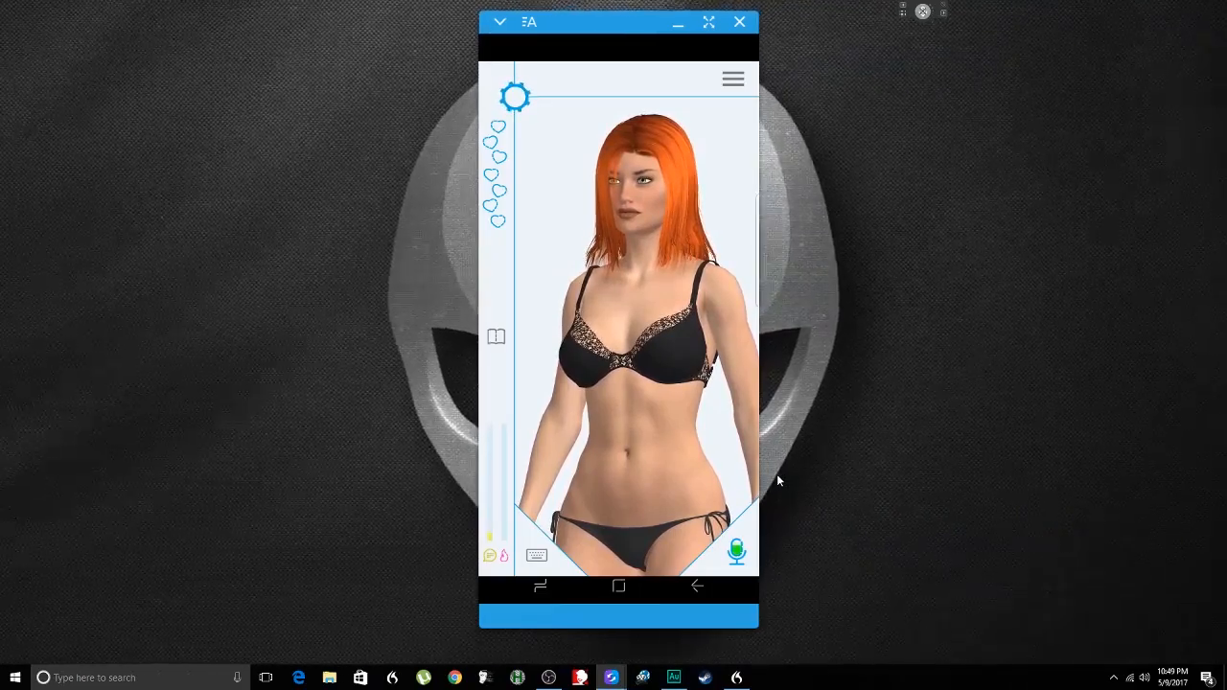